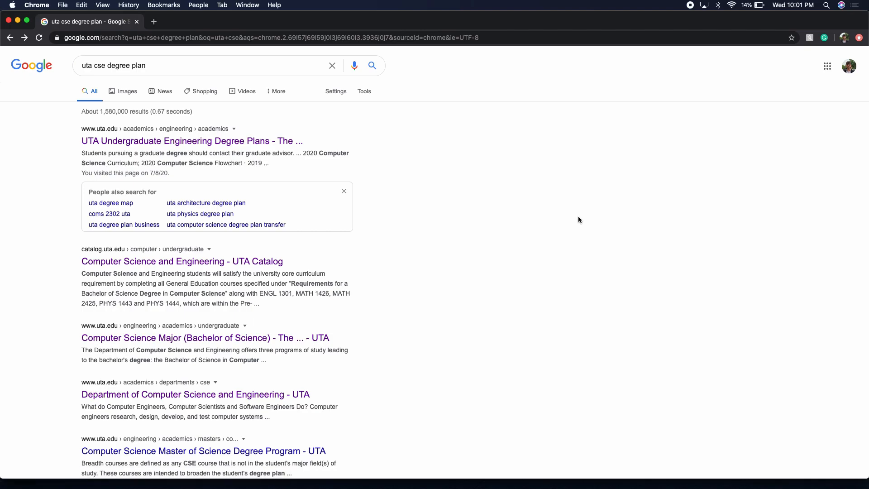
- Go to the UTA Undergraduate Engineering Degree Plans page and bring the Computer Science section into view
{"action": "left_click", "coordinate": [161, 70]}
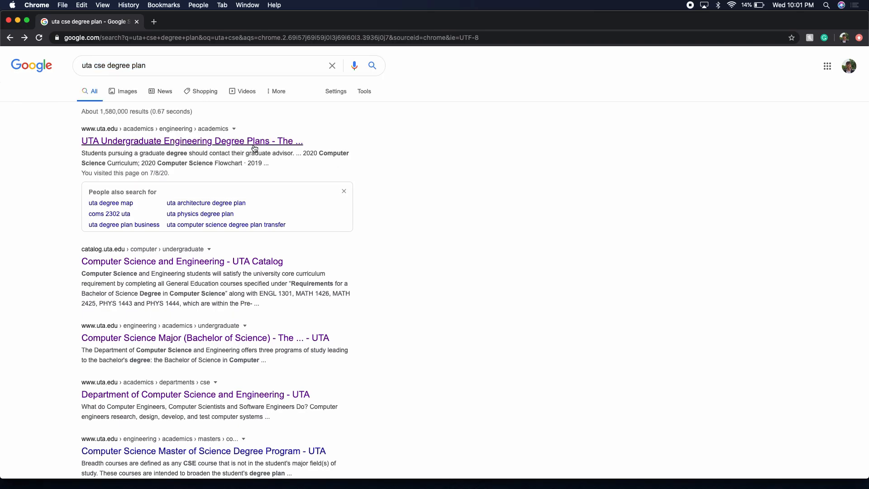
{"action": "left_click", "coordinate": [192, 141]}
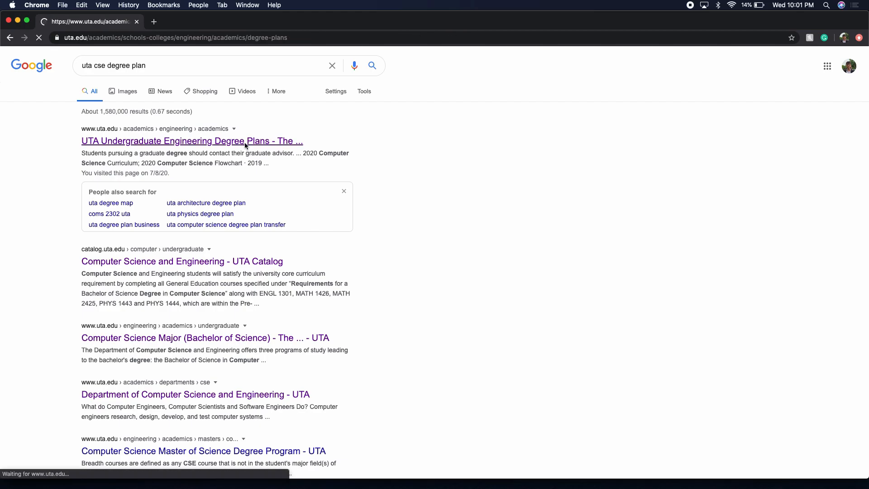
{"action": "left_click", "coordinate": [192, 140]}
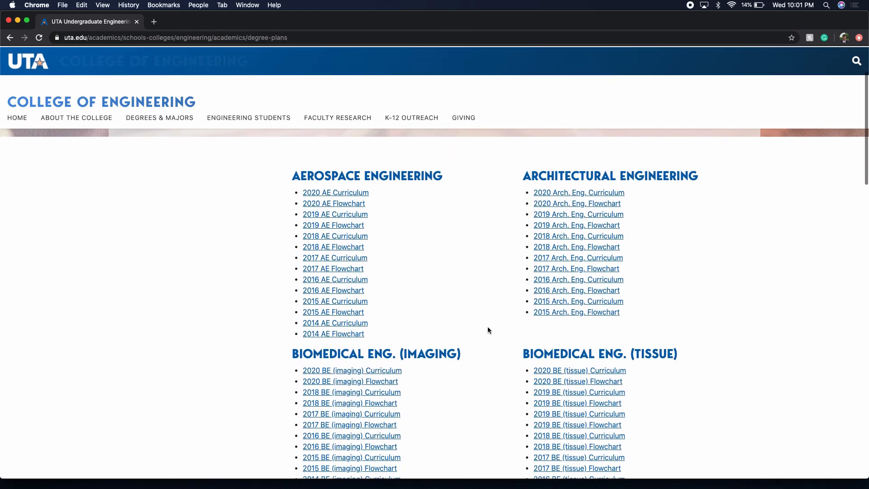
{"action": "scroll", "scroll_direction": "down", "scroll_amount": 3}
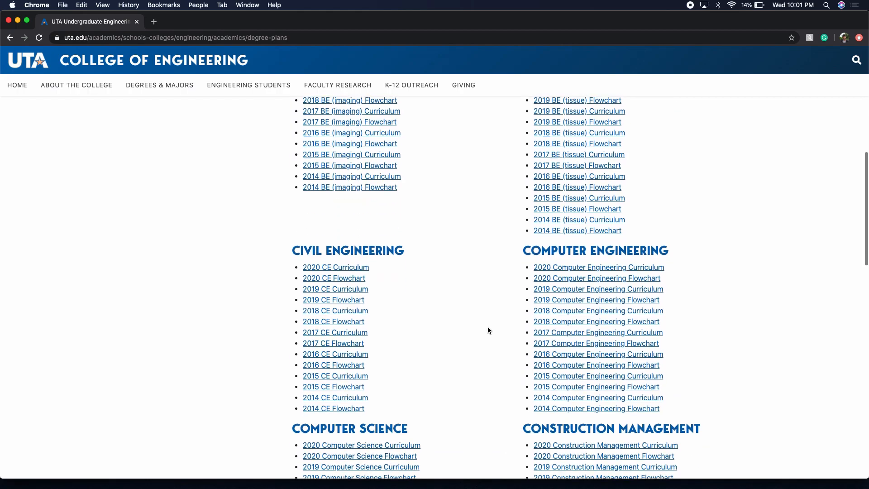
{"action": "scroll", "scroll_direction": "down", "scroll_amount": 3}
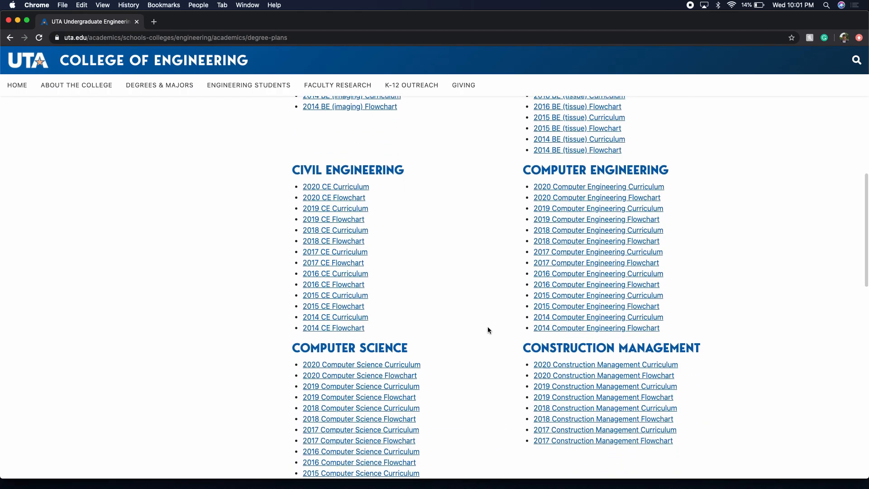
{"action": "mouse_move", "coordinate": [359, 376]}
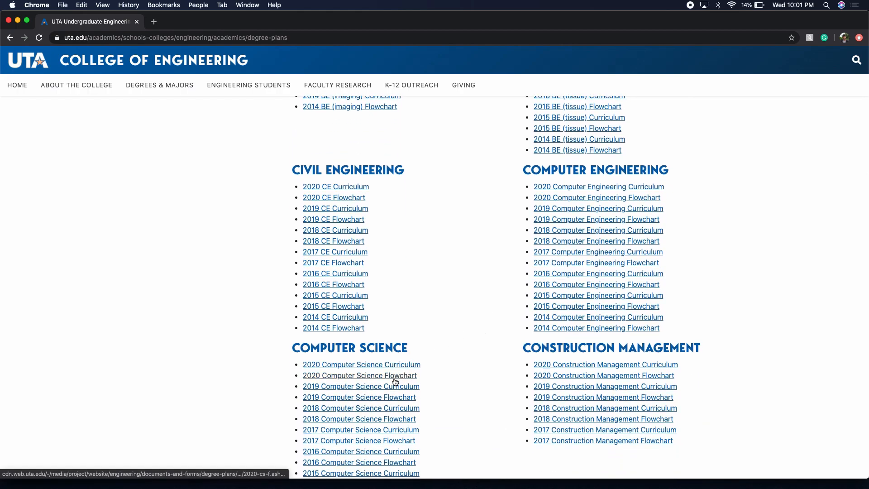
{"action": "mouse_move", "coordinate": [359, 375]}
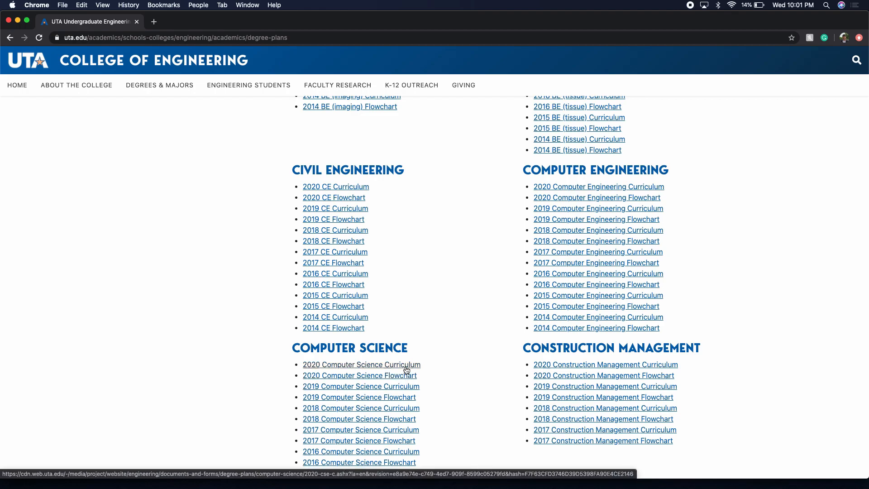
- Load the 2020 Computer Science Flowchart PDF and scroll through its pre-professional and 4000-level courses
{"action": "left_click", "coordinate": [360, 375]}
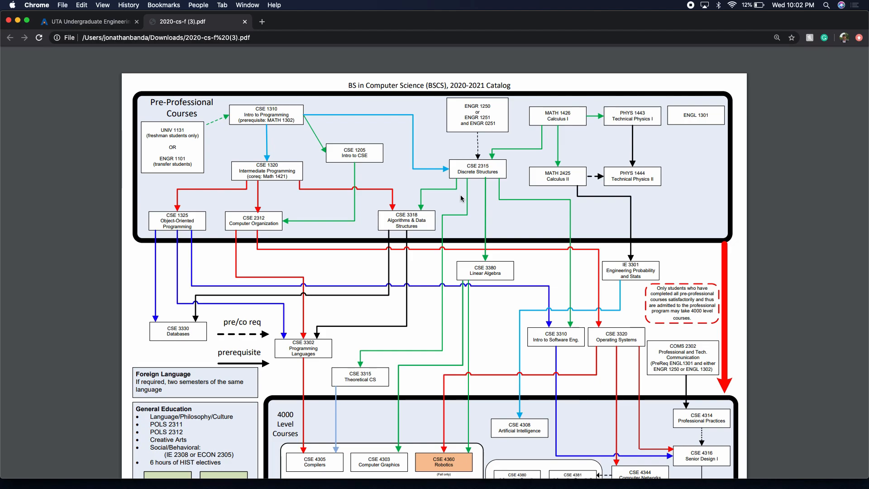
{"action": "scroll", "scroll_direction": "down", "scroll_amount": 3}
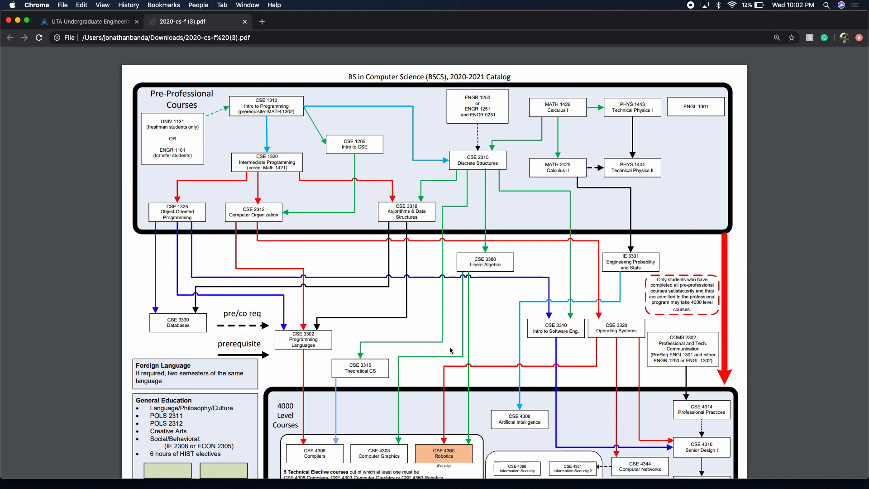
{"action": "mouse_move", "coordinate": [371, 146]}
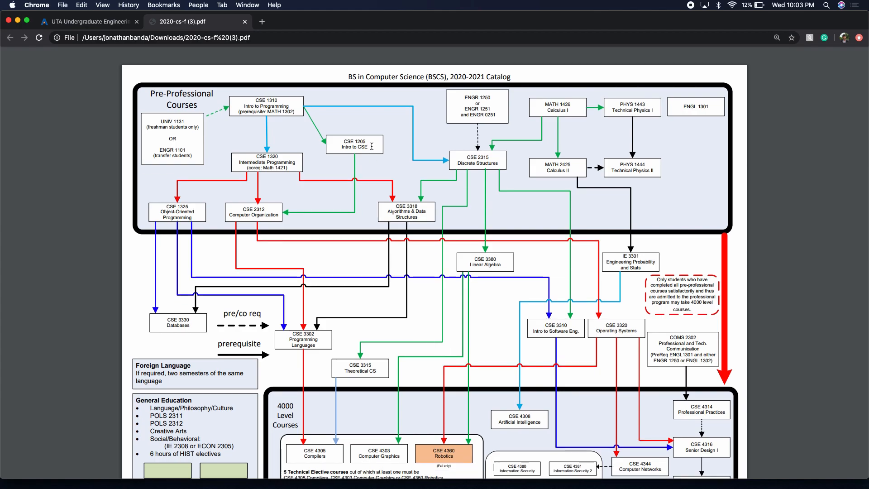
{"action": "mouse_move", "coordinate": [182, 122]}
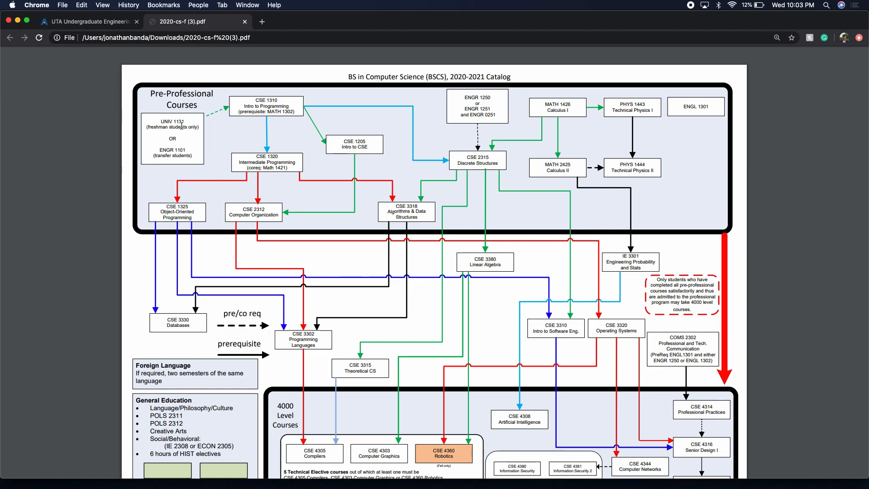
{"action": "mouse_move", "coordinate": [235, 153]}
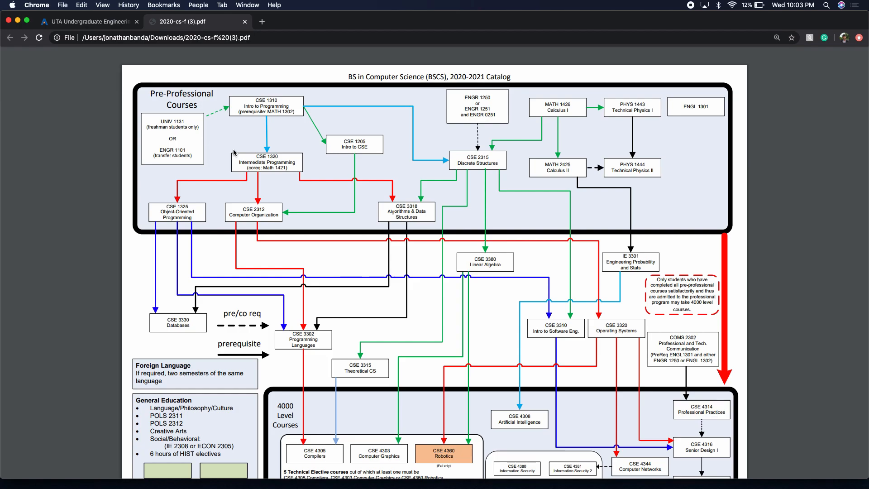
{"action": "mouse_move", "coordinate": [243, 154]}
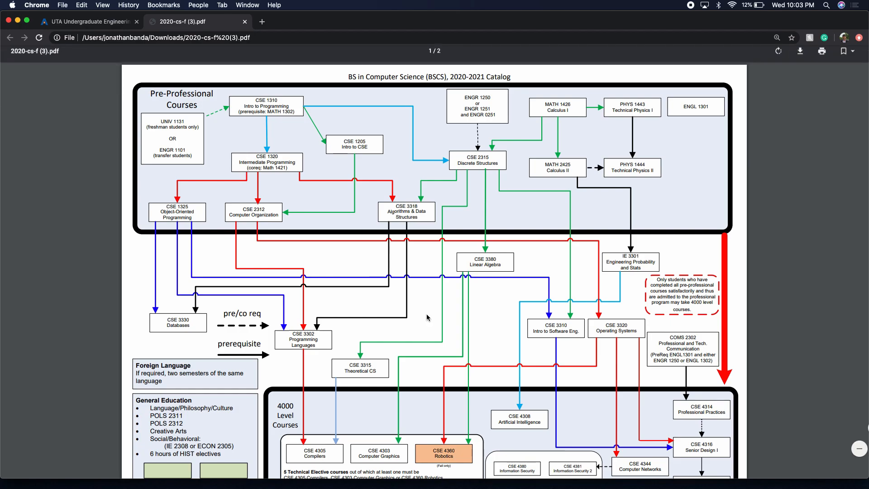
{"action": "scroll", "scroll_direction": "down", "scroll_amount": 3}
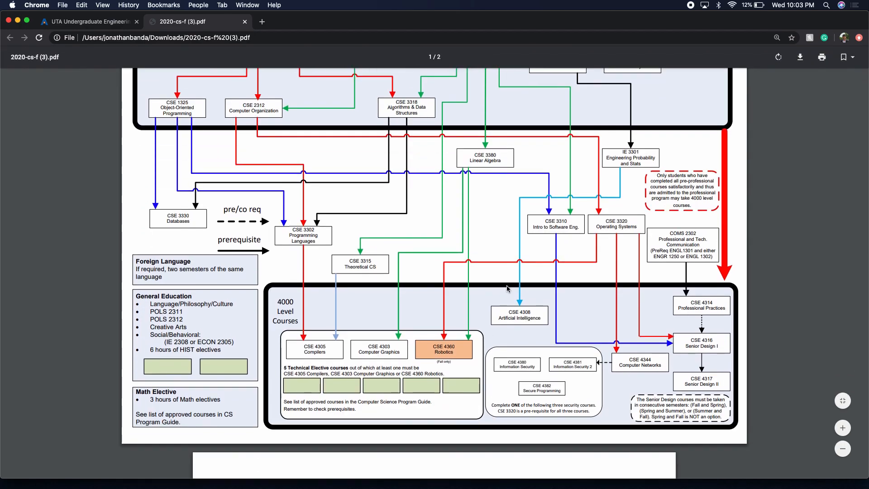
{"action": "scroll", "scroll_direction": "up", "scroll_amount": 3}
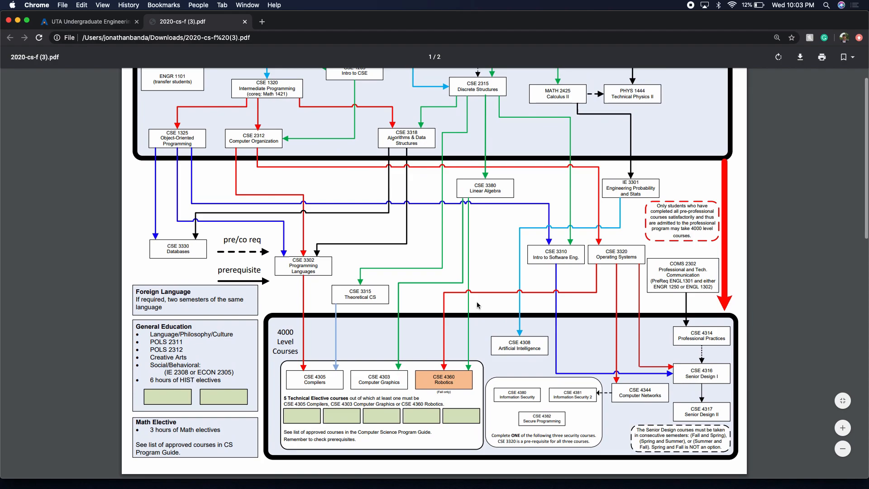
{"action": "scroll", "scroll_direction": "up", "scroll_amount": 3}
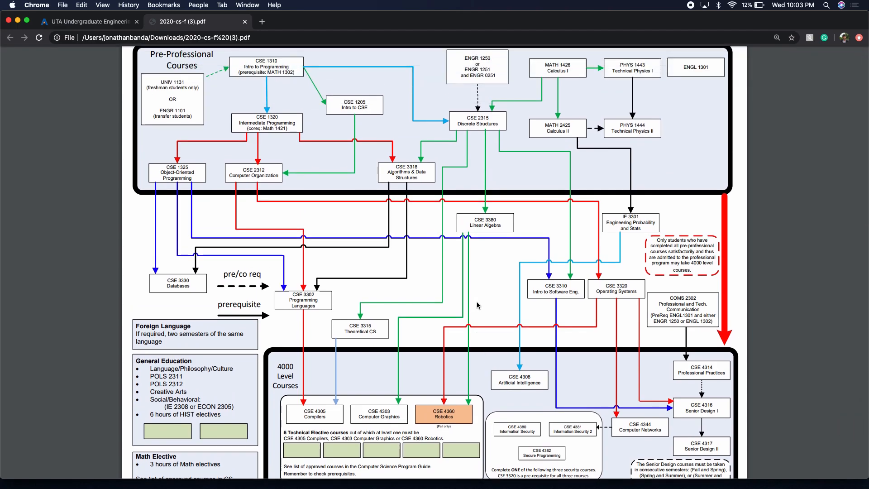
{"action": "scroll", "scroll_direction": "up", "scroll_amount": 3}
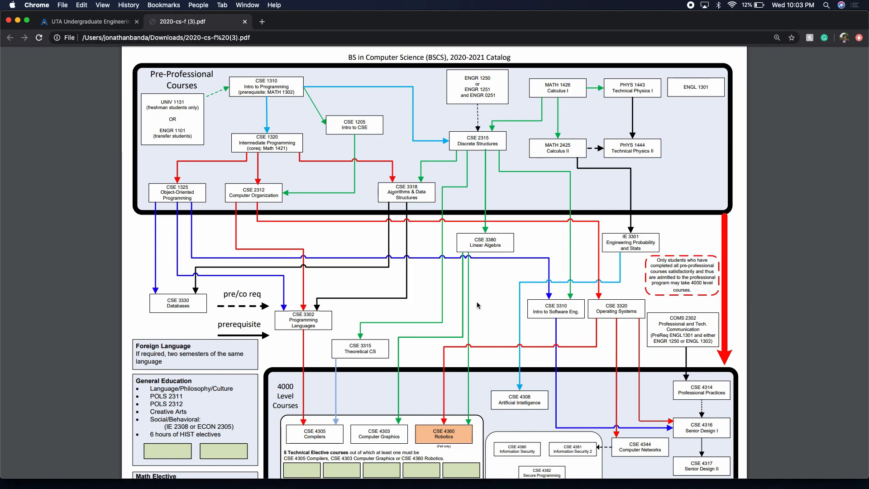
{"action": "scroll", "scroll_direction": "down", "scroll_amount": 3}
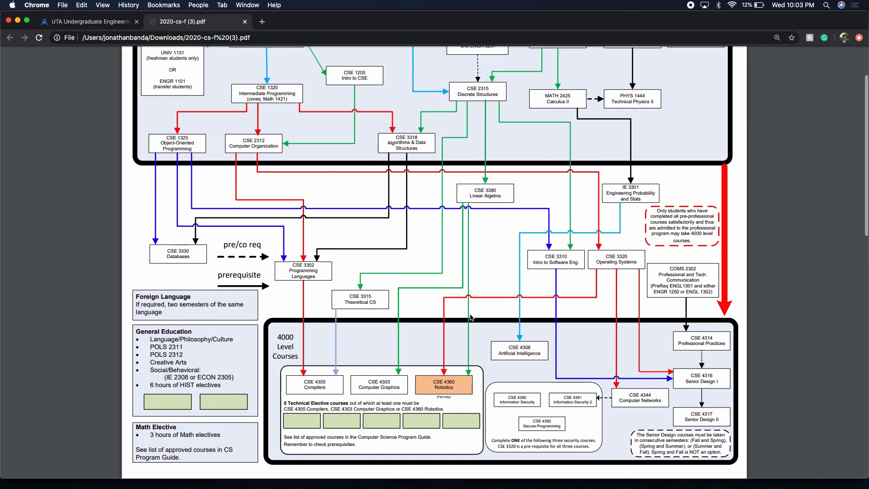
{"action": "scroll", "scroll_direction": "up", "scroll_amount": 3}
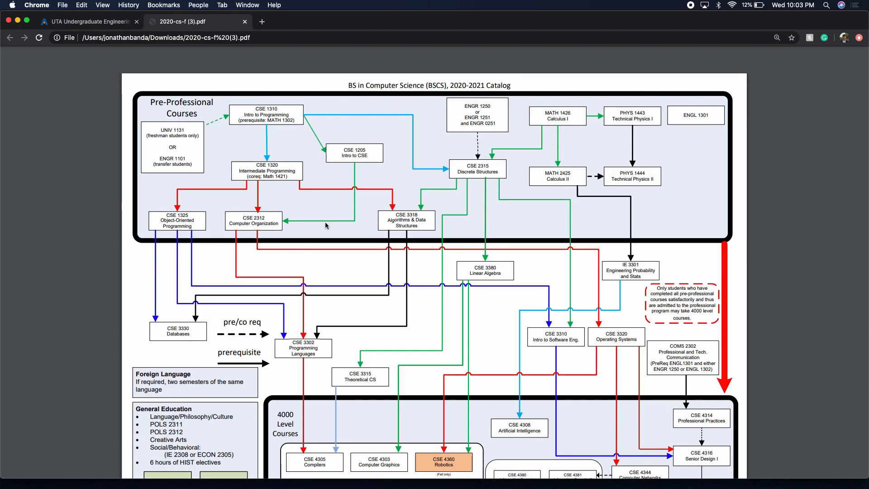
{"action": "mouse_move", "coordinate": [166, 138]}
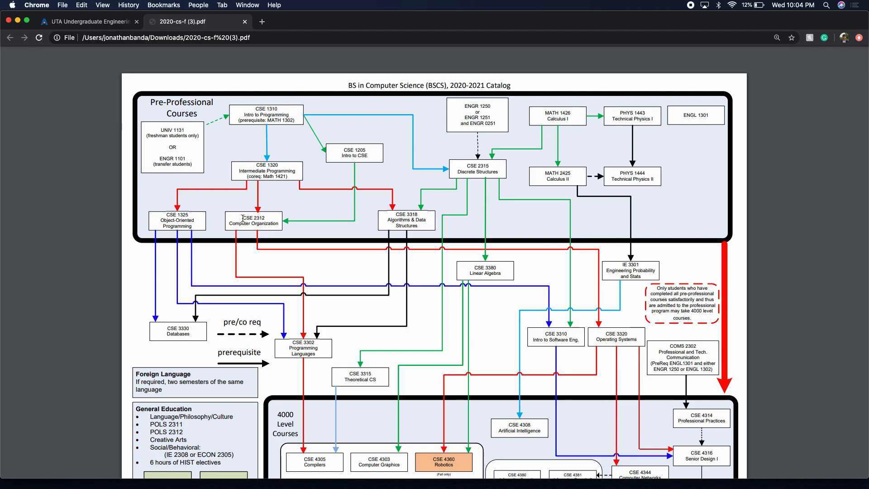
{"action": "mouse_move", "coordinate": [277, 251]}
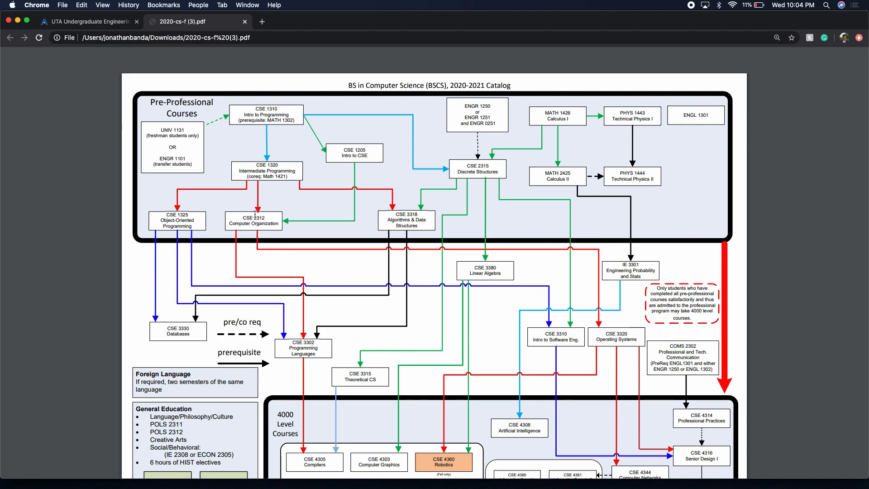
{"action": "mouse_move", "coordinate": [281, 240]}
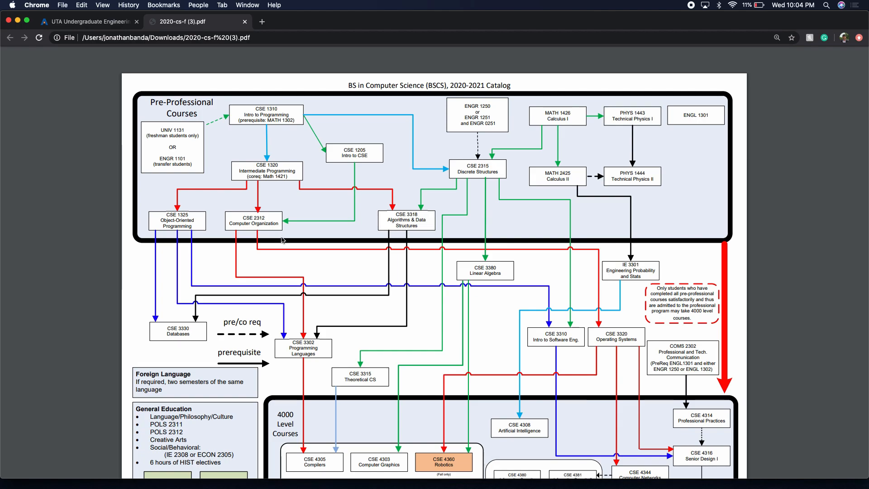
{"action": "mouse_move", "coordinate": [433, 206]}
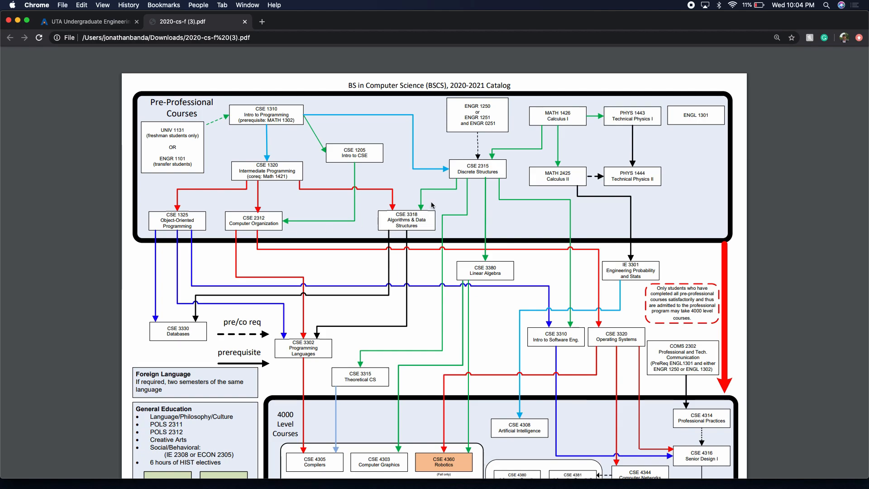
{"action": "mouse_move", "coordinate": [433, 187]}
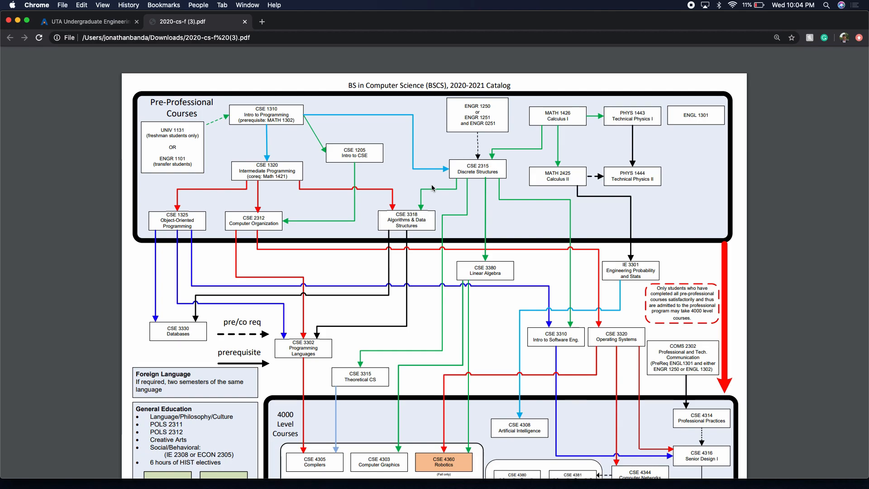
{"action": "mouse_move", "coordinate": [433, 194]}
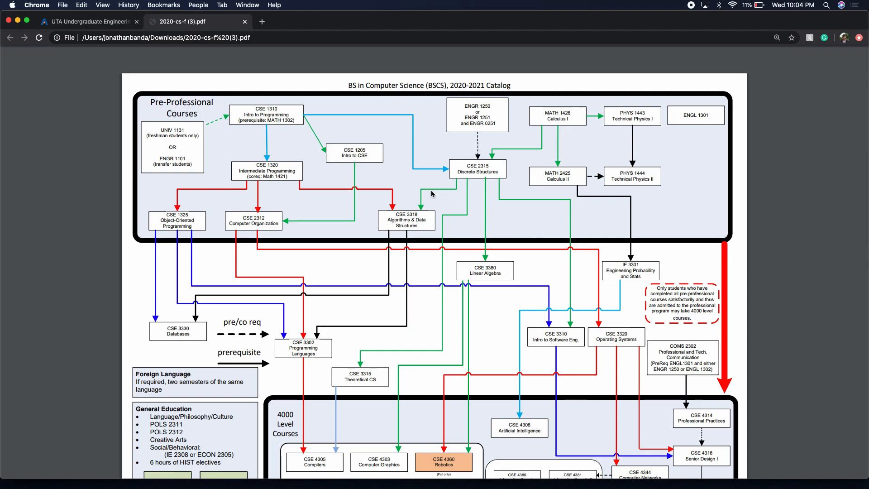
{"action": "mouse_move", "coordinate": [359, 190]}
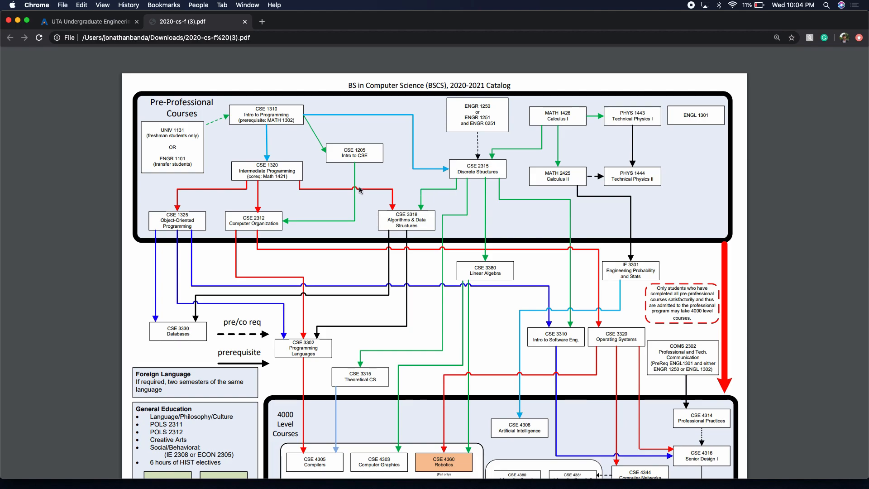
{"action": "mouse_move", "coordinate": [272, 150]}
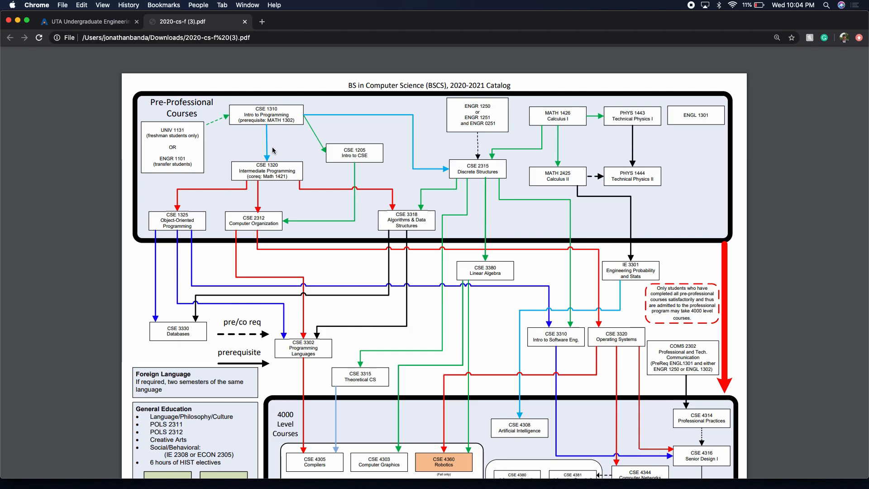
{"action": "mouse_move", "coordinate": [261, 107]}
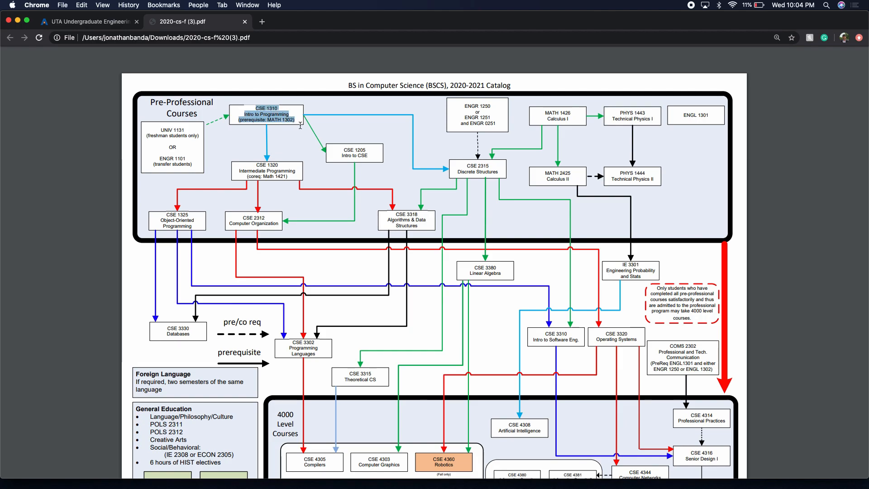
{"action": "mouse_move", "coordinate": [356, 147]}
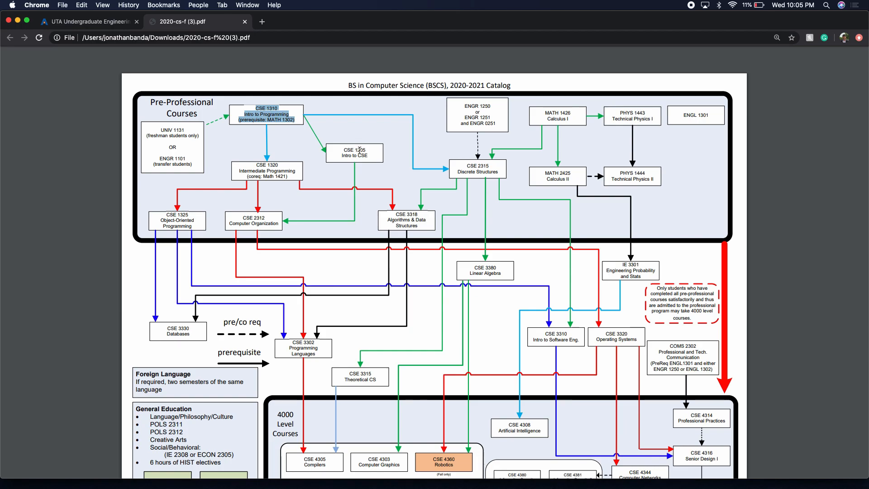
{"action": "mouse_move", "coordinate": [402, 179]}
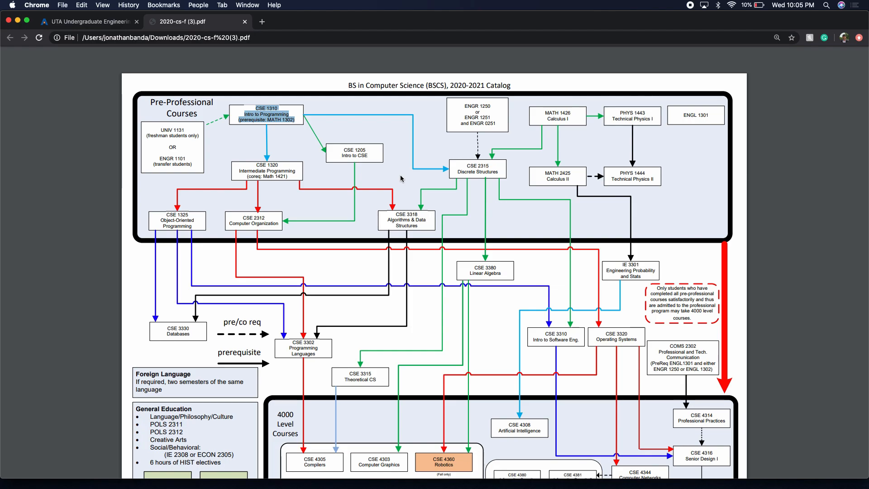
{"action": "mouse_move", "coordinate": [313, 147]}
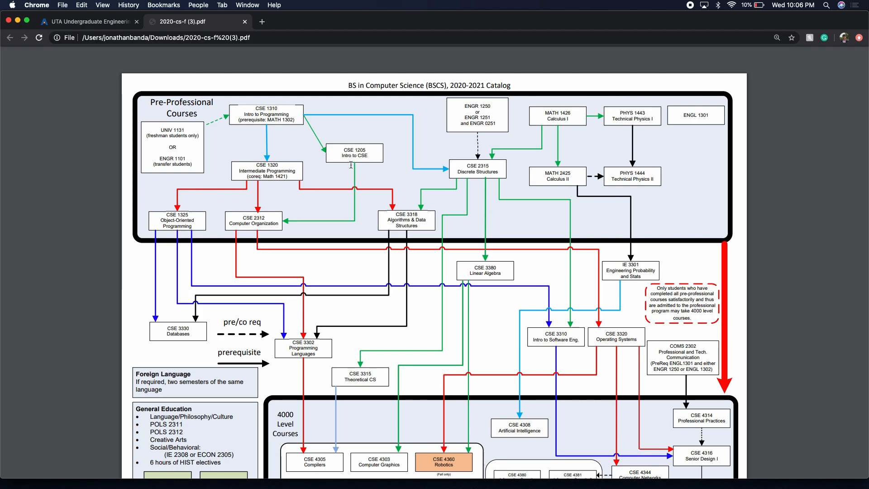
{"action": "mouse_move", "coordinate": [345, 147]}
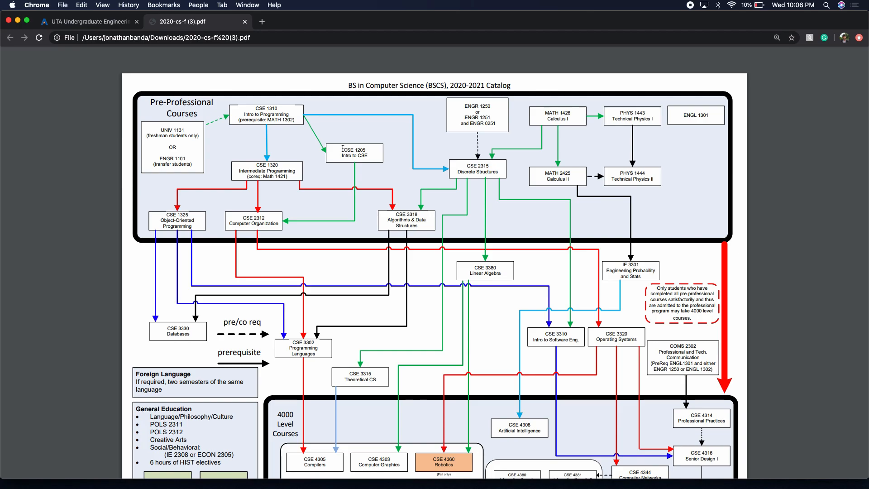
{"action": "mouse_move", "coordinate": [350, 160]}
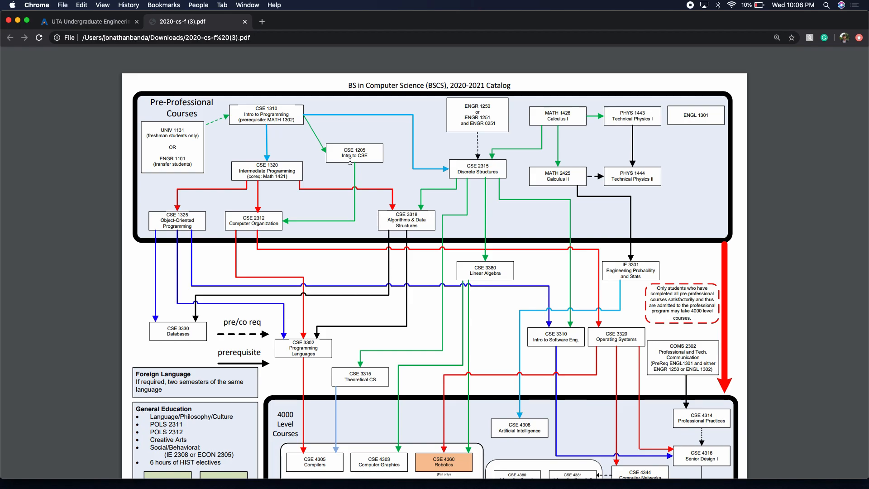
{"action": "mouse_move", "coordinate": [345, 175]}
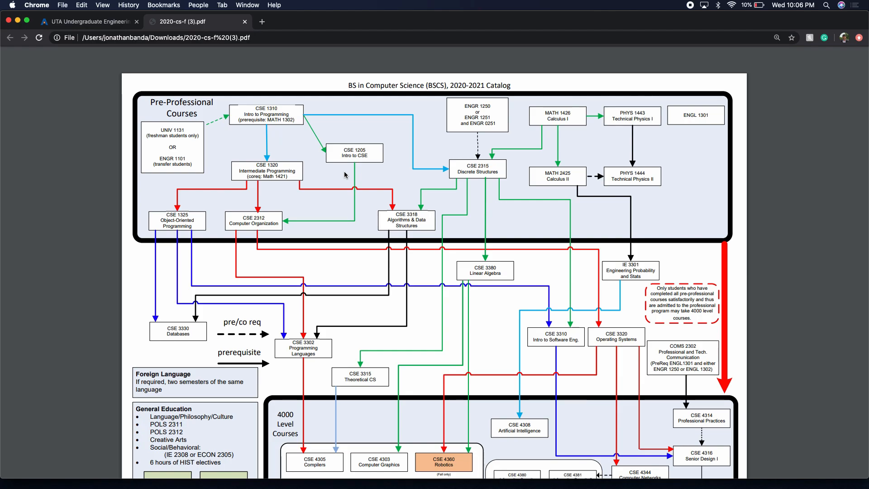
{"action": "mouse_move", "coordinate": [345, 152]}
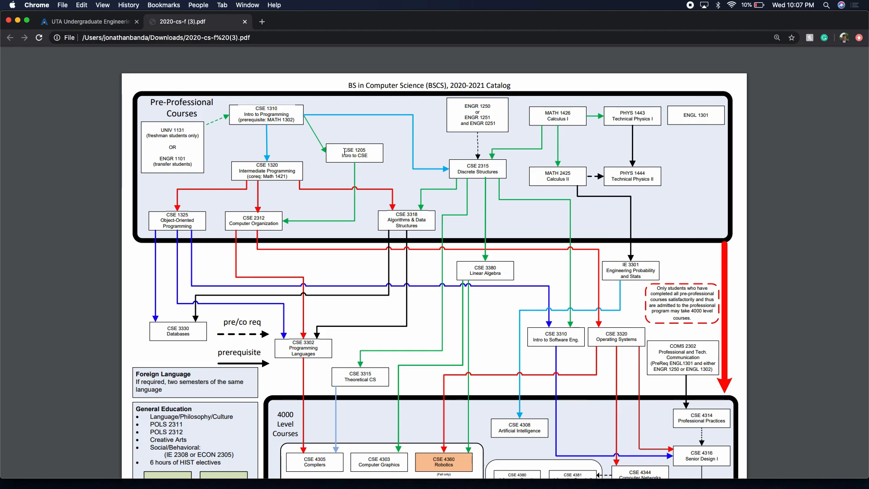
- Highlight the CSE 1205 Intro to CSE course box text on the flowchart
{"action": "double_click", "coordinate": [355, 152]}
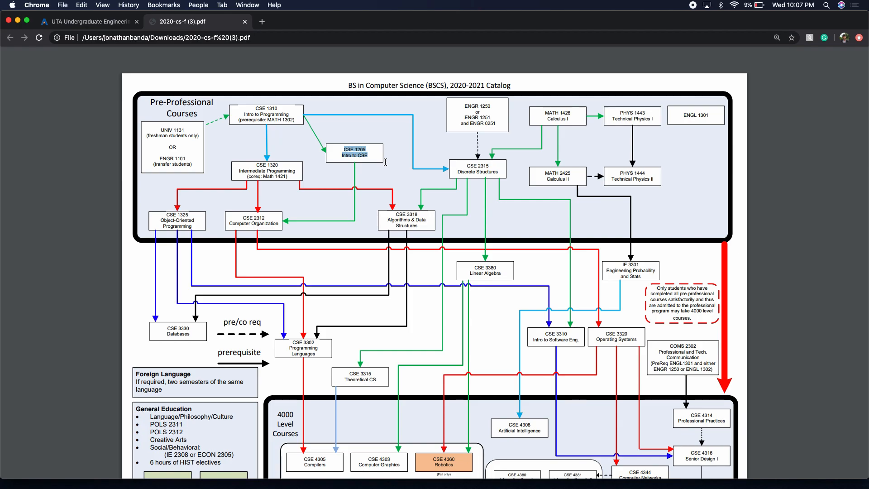
{"action": "mouse_move", "coordinate": [309, 194]}
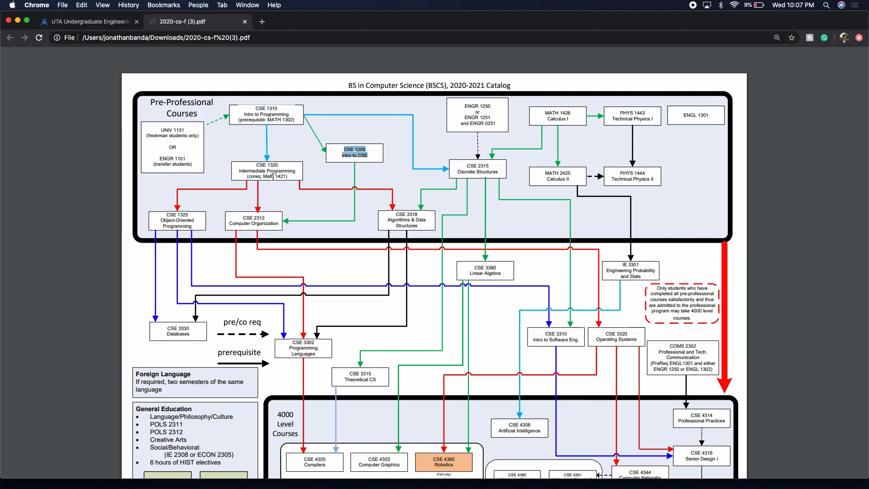
{"action": "mouse_move", "coordinate": [298, 201]}
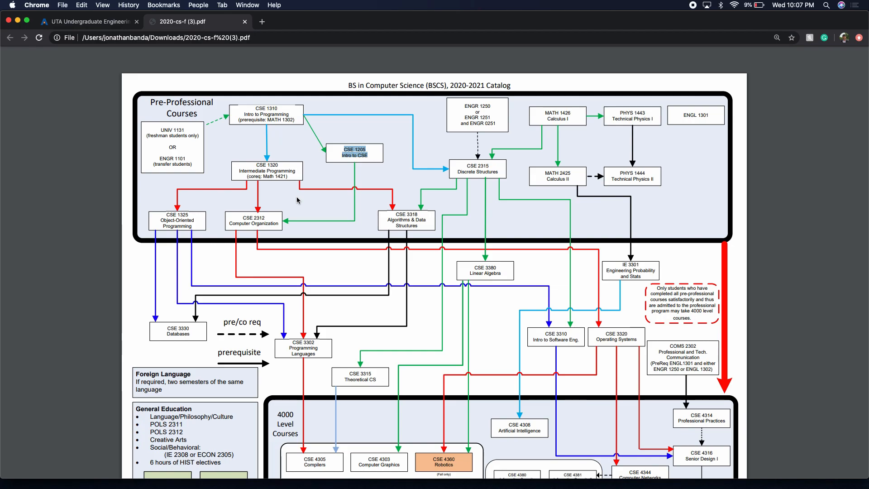
{"action": "mouse_move", "coordinate": [262, 177]}
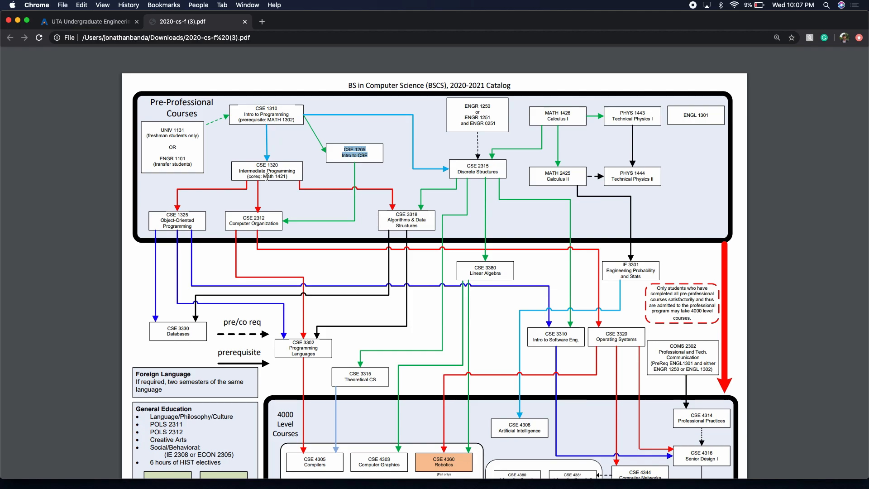
{"action": "mouse_move", "coordinate": [449, 117]}
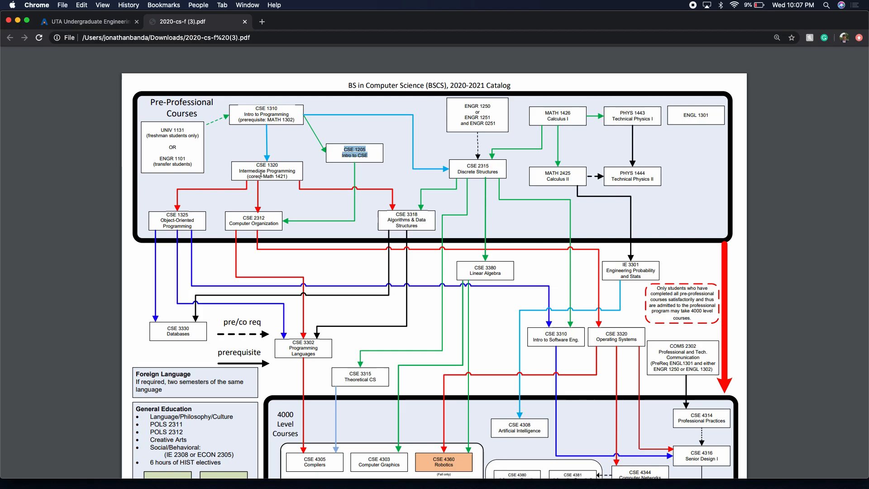
{"action": "mouse_move", "coordinate": [305, 223]}
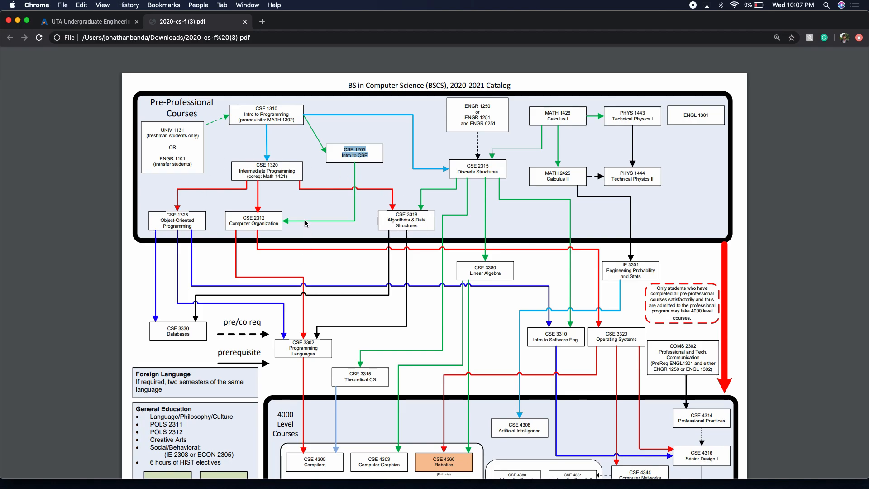
{"action": "mouse_move", "coordinate": [289, 184]}
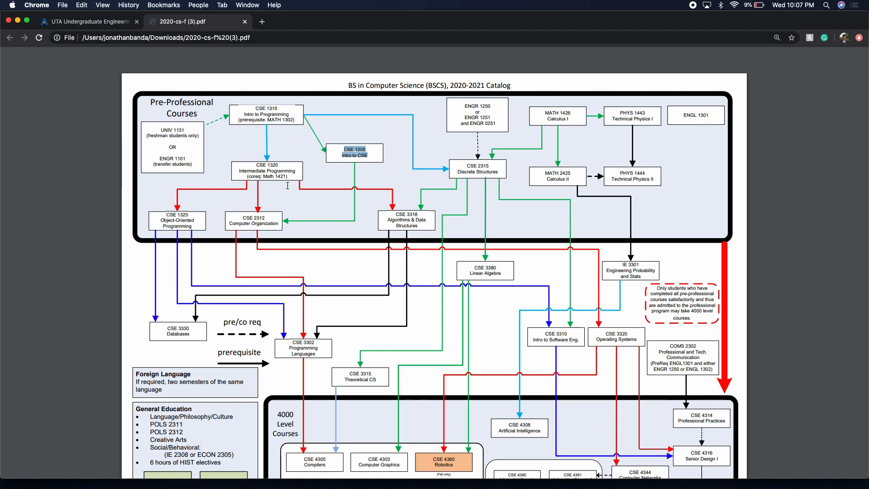
{"action": "mouse_move", "coordinate": [275, 185]}
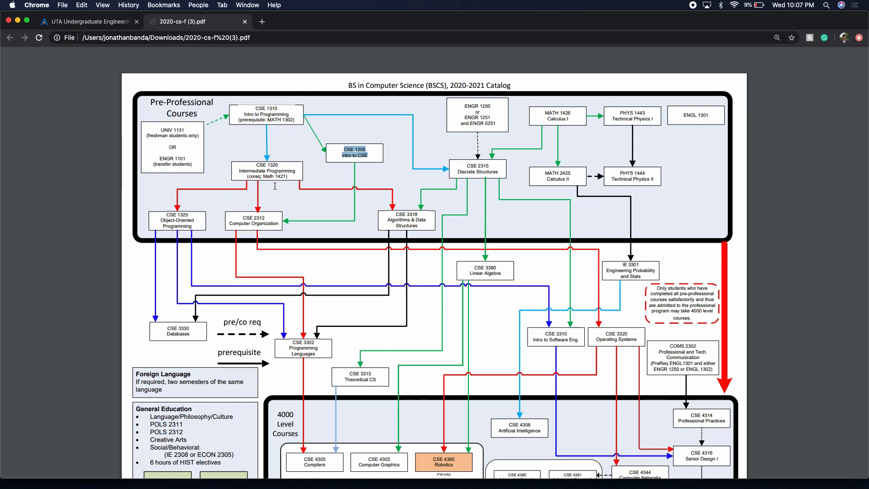
{"action": "mouse_move", "coordinate": [310, 194]}
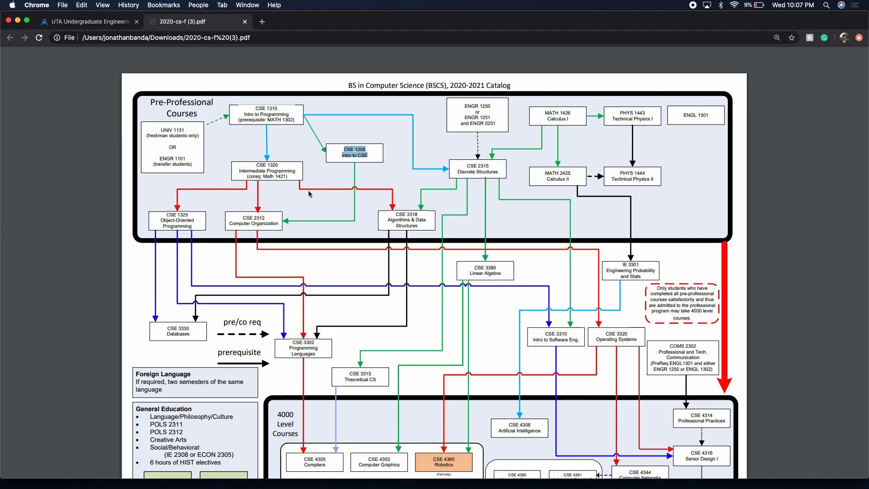
{"action": "mouse_move", "coordinate": [318, 187]}
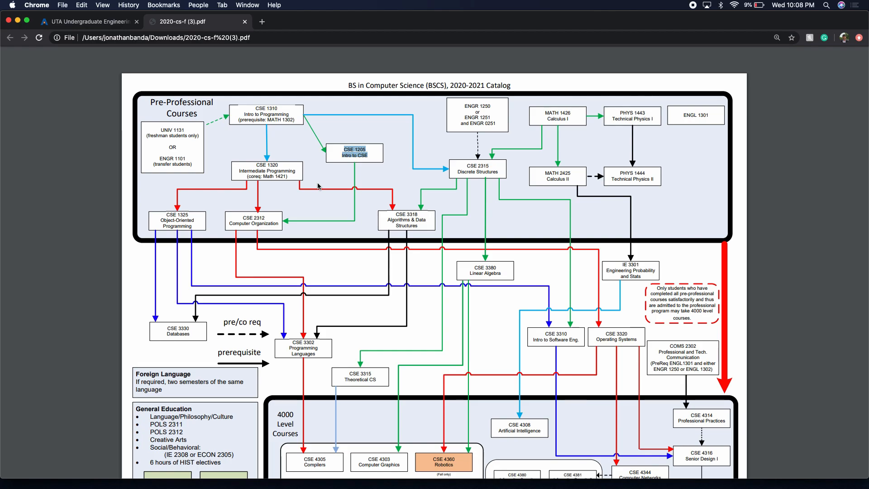
{"action": "mouse_move", "coordinate": [310, 191]}
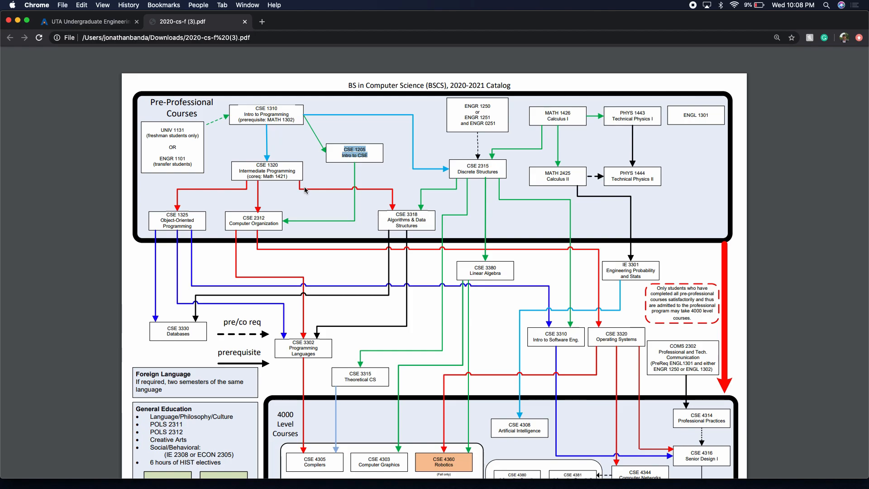
{"action": "mouse_move", "coordinate": [293, 184]}
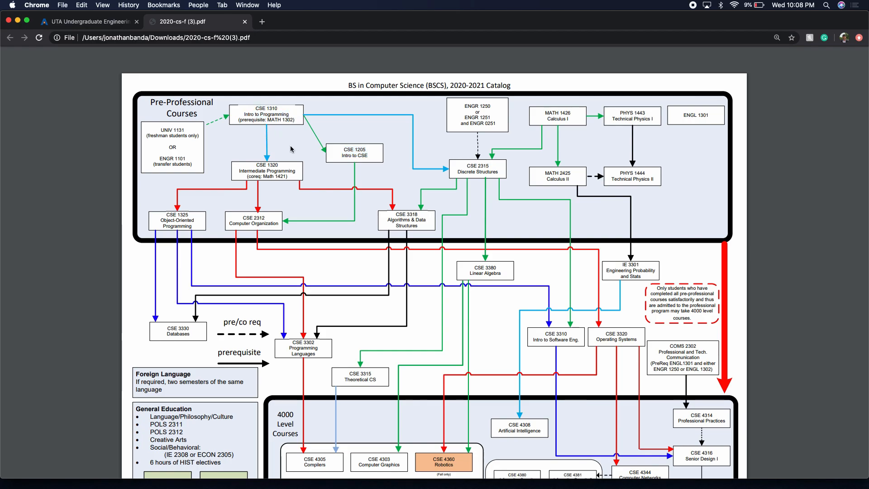
{"action": "mouse_move", "coordinate": [279, 165]}
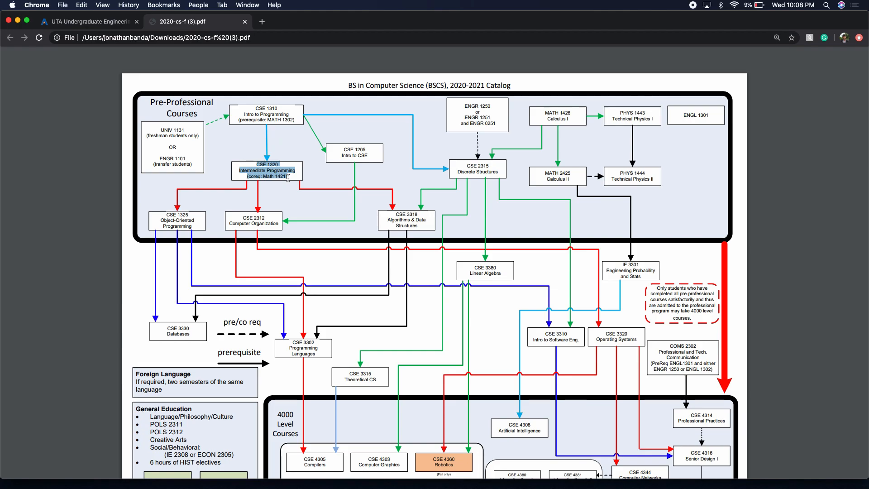
{"action": "mouse_move", "coordinate": [267, 208]}
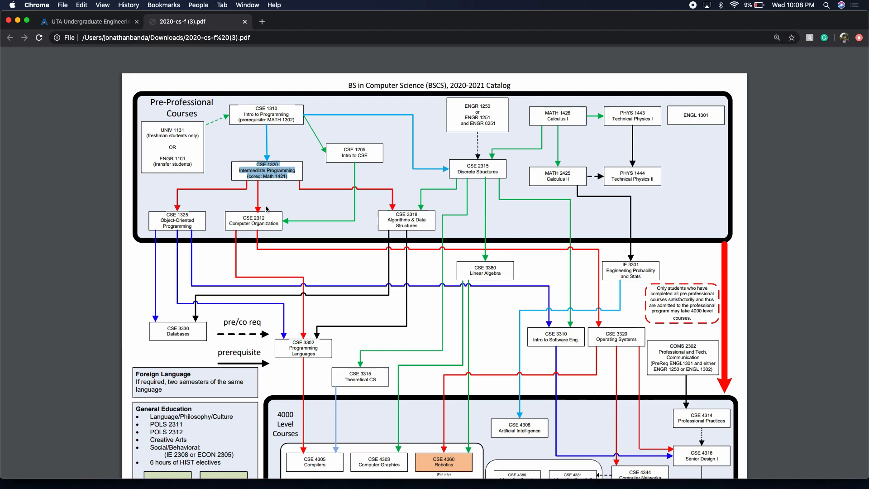
{"action": "mouse_move", "coordinate": [187, 224]}
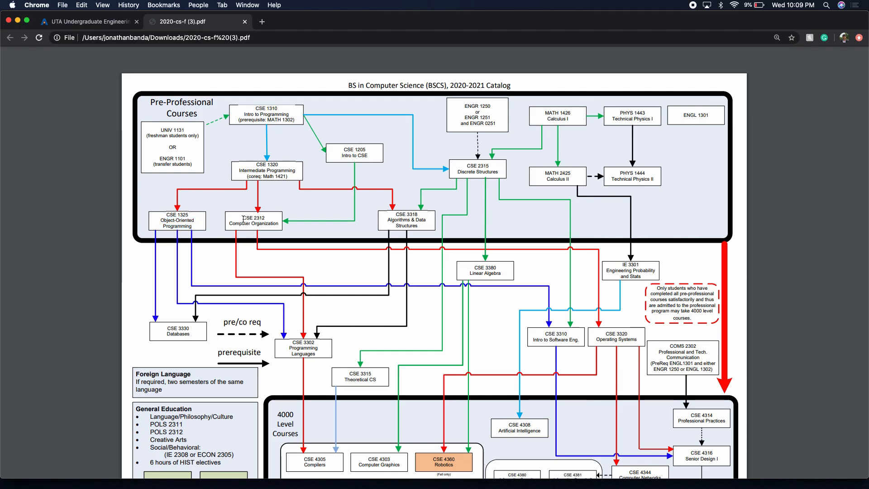
{"action": "double_click", "coordinate": [252, 220]}
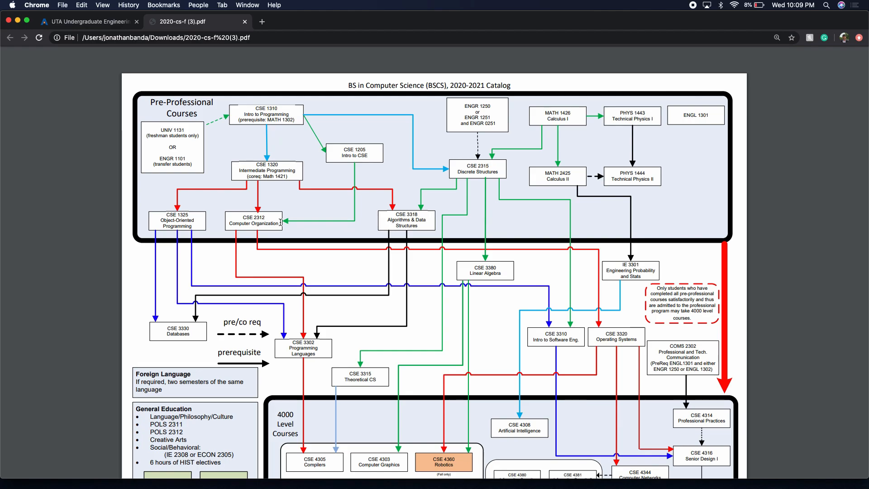
{"action": "mouse_move", "coordinate": [389, 246]}
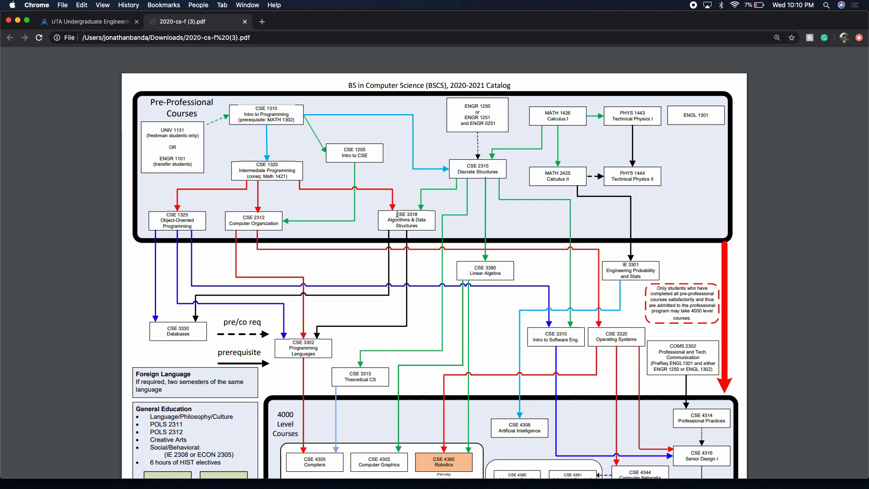
{"action": "mouse_move", "coordinate": [425, 235]}
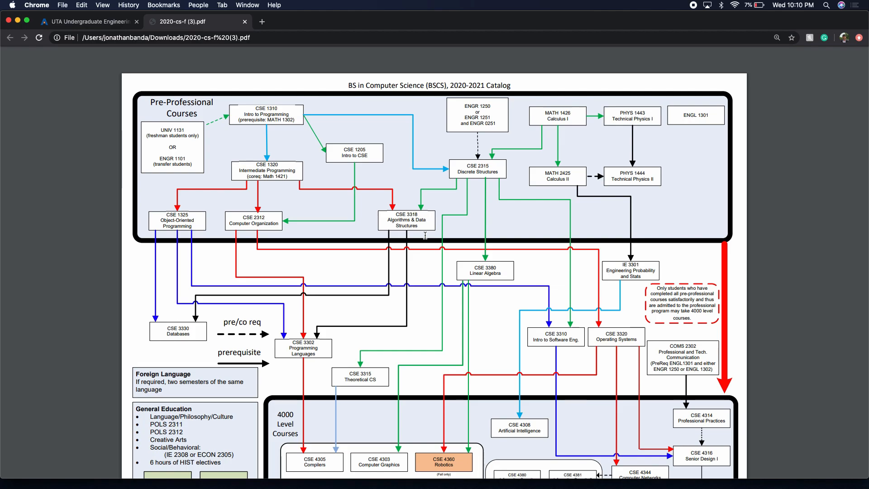
{"action": "mouse_move", "coordinate": [387, 216]}
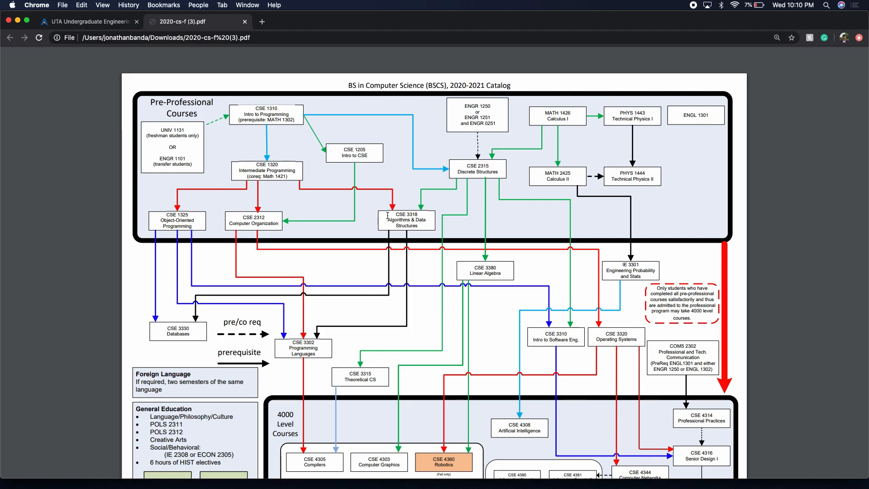
{"action": "mouse_move", "coordinate": [454, 214]}
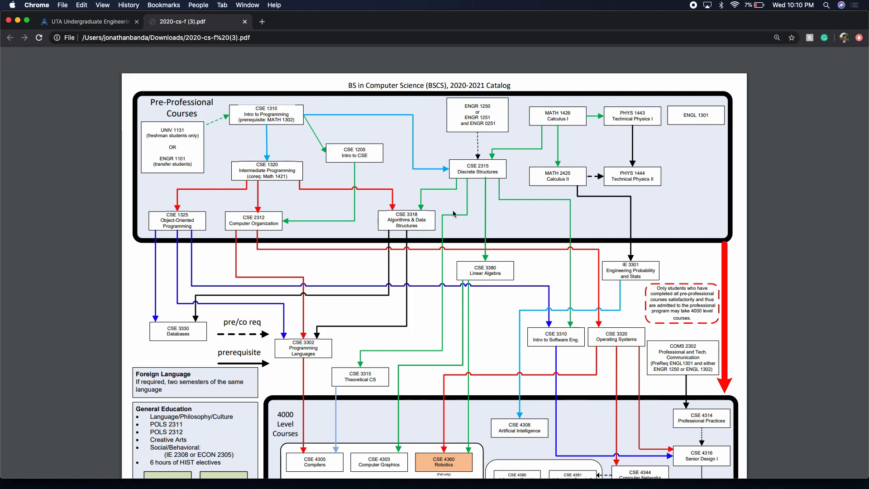
{"action": "mouse_move", "coordinate": [575, 132]}
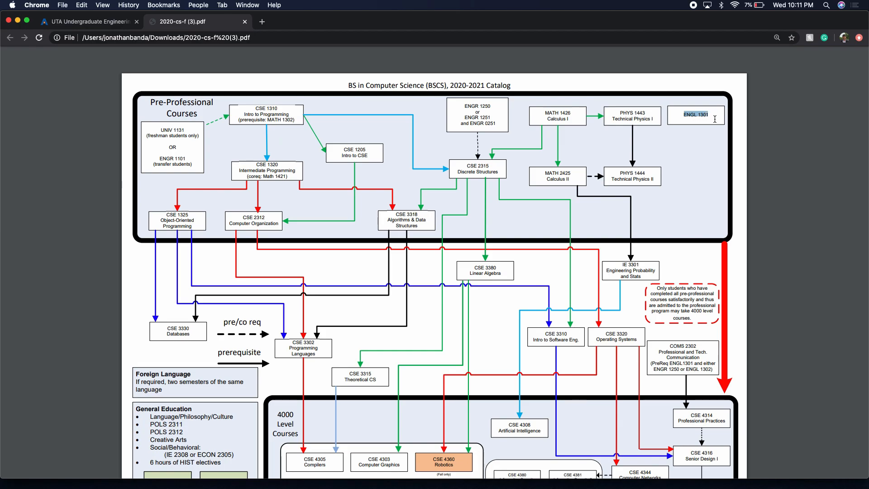
{"action": "mouse_move", "coordinate": [691, 184]}
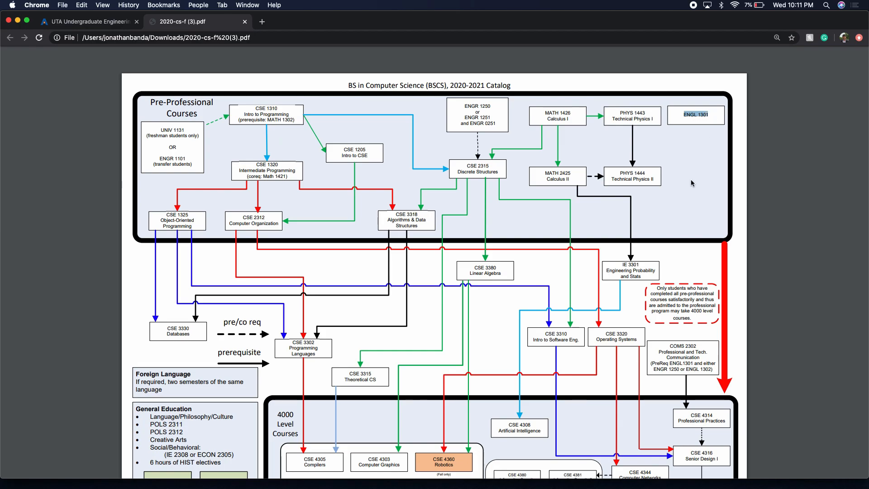
{"action": "mouse_move", "coordinate": [649, 184]}
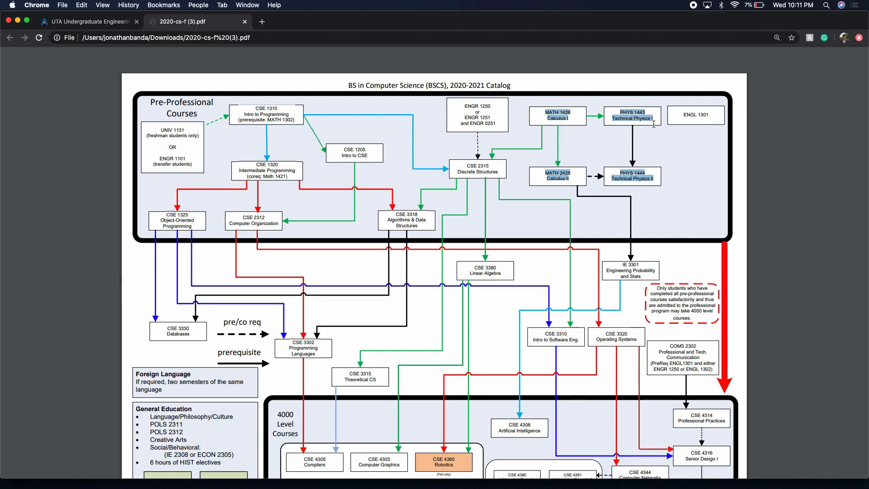
{"action": "mouse_move", "coordinate": [700, 178]}
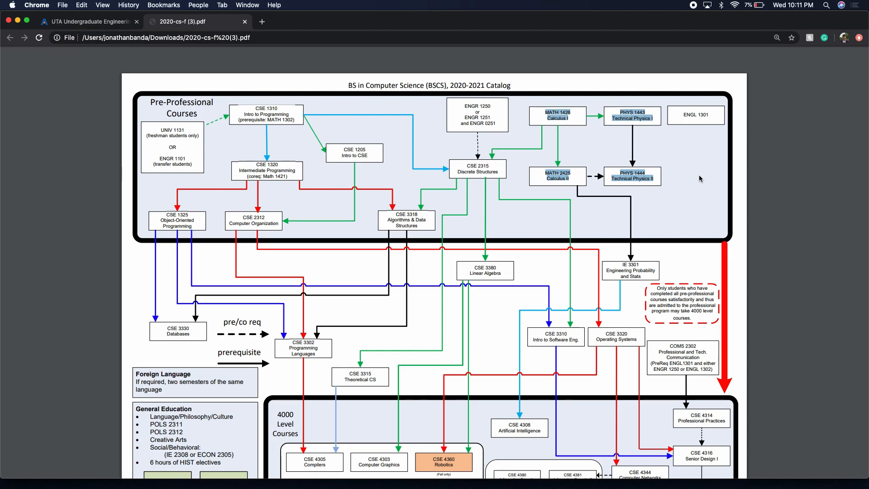
{"action": "mouse_move", "coordinate": [656, 169]}
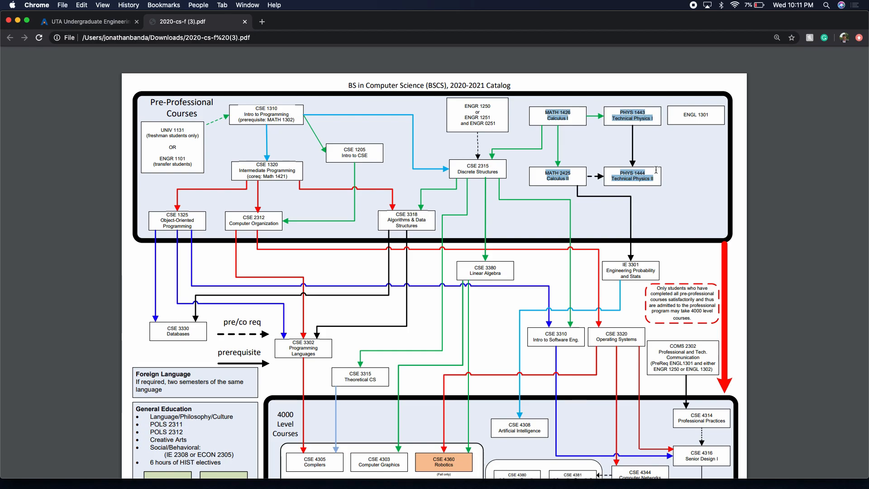
{"action": "mouse_move", "coordinate": [657, 169]}
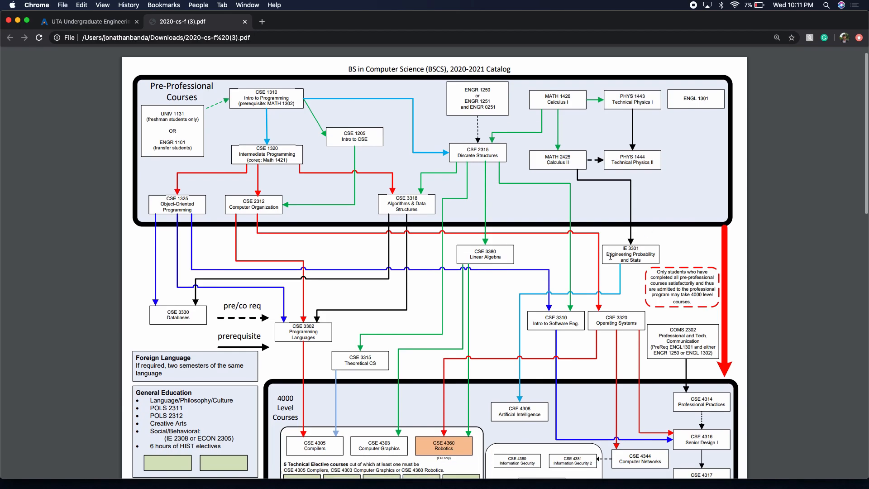
- Highlight the COMS 2302 Professional and Technical Communication box text
{"action": "double_click", "coordinate": [631, 256]}
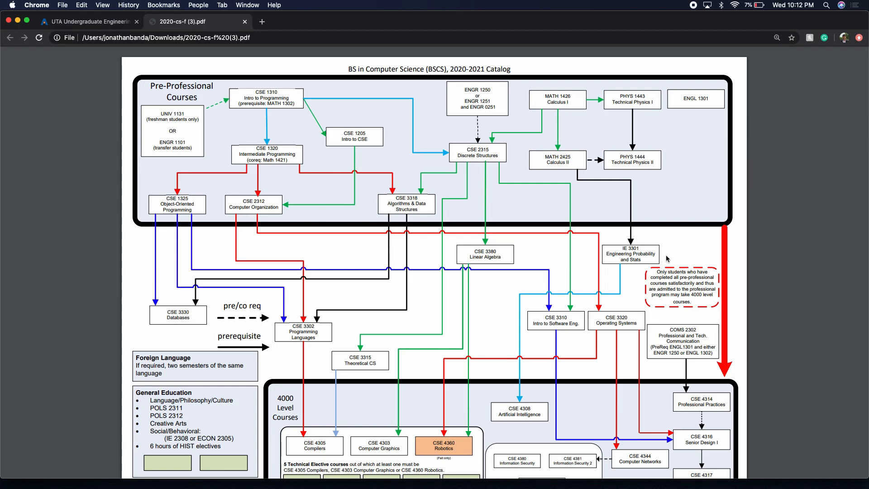
{"action": "mouse_move", "coordinate": [664, 302]}
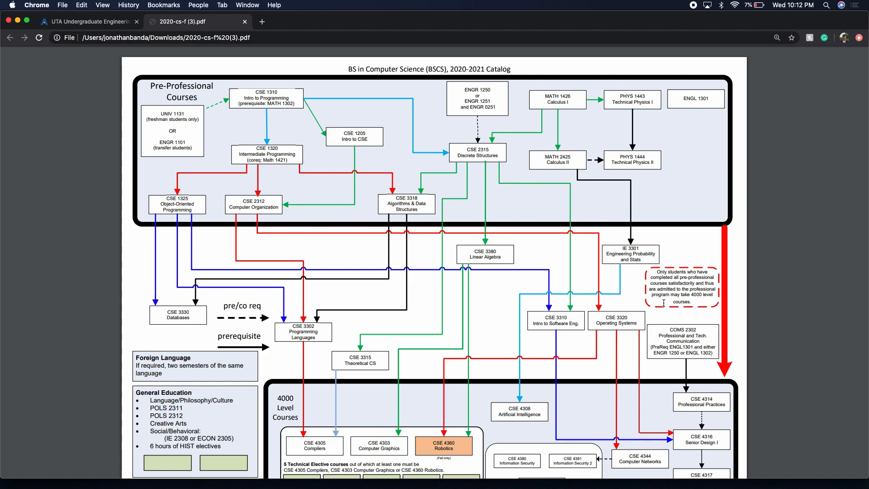
{"action": "mouse_move", "coordinate": [673, 334]}
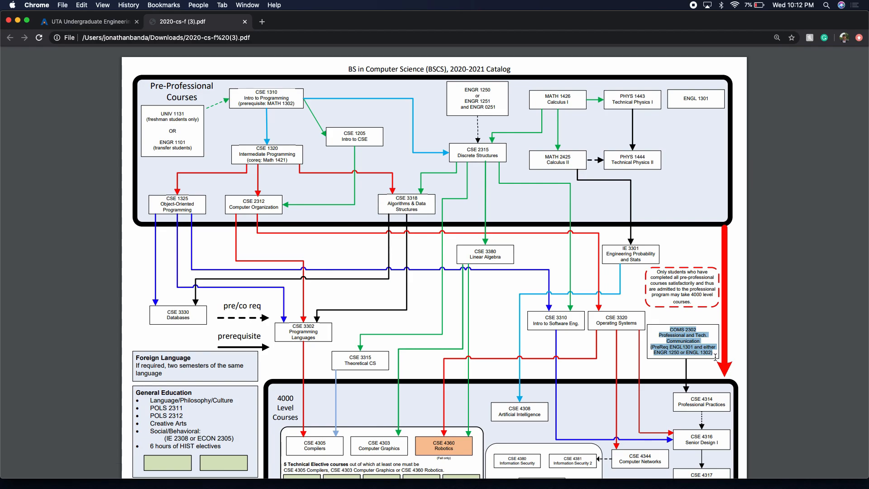
- Scroll to the bottom of the flowchart showing the 4000-level courses, Math Elective and senior design notes
{"action": "scroll", "scroll_direction": "down", "scroll_amount": 3}
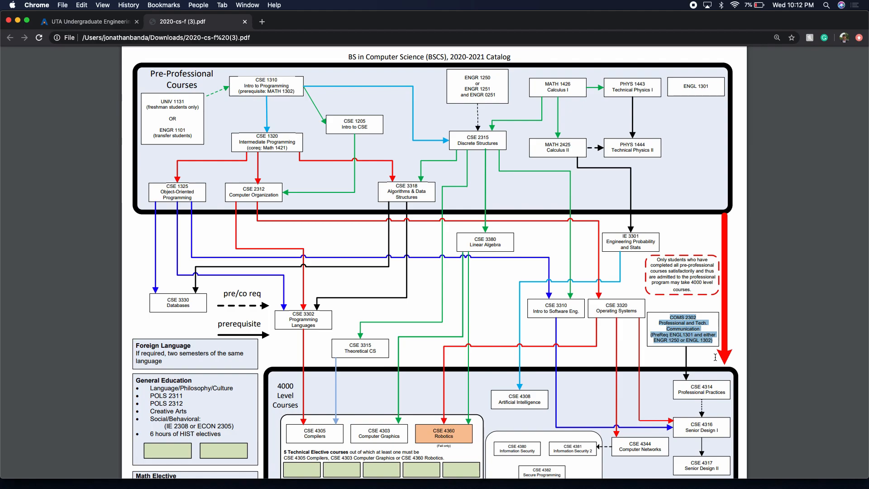
{"action": "scroll", "scroll_direction": "down", "scroll_amount": 3}
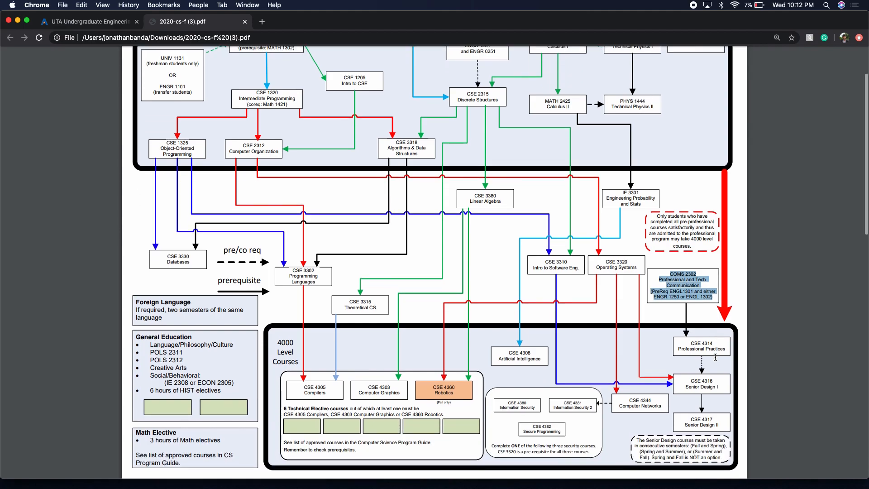
{"action": "mouse_move", "coordinate": [604, 267]}
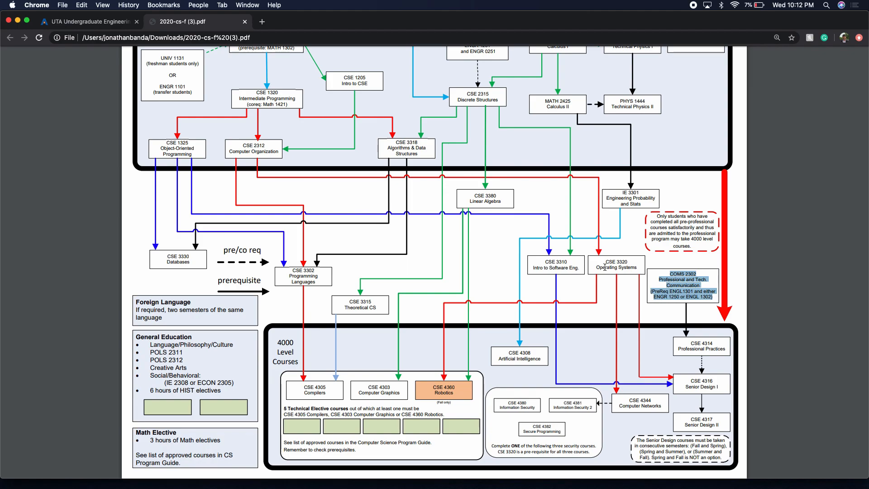
{"action": "scroll", "scroll_direction": "up", "scroll_amount": 3}
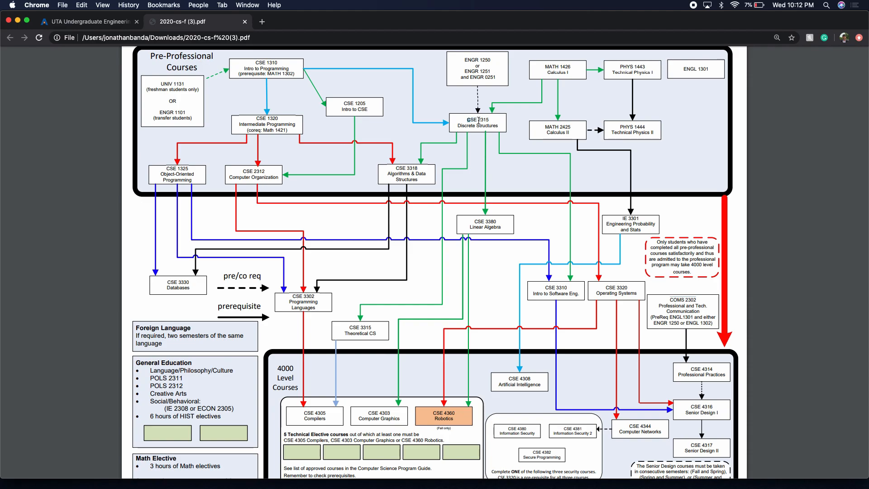
- Scroll back to the top of the flowchart near CSE 2315 Discrete Structures
{"action": "scroll", "scroll_direction": "up", "scroll_amount": 3}
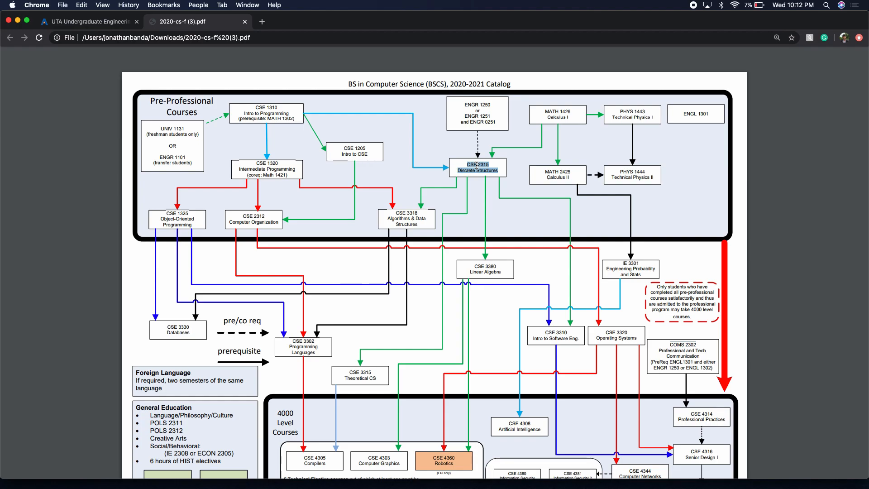
{"action": "mouse_move", "coordinate": [512, 205]}
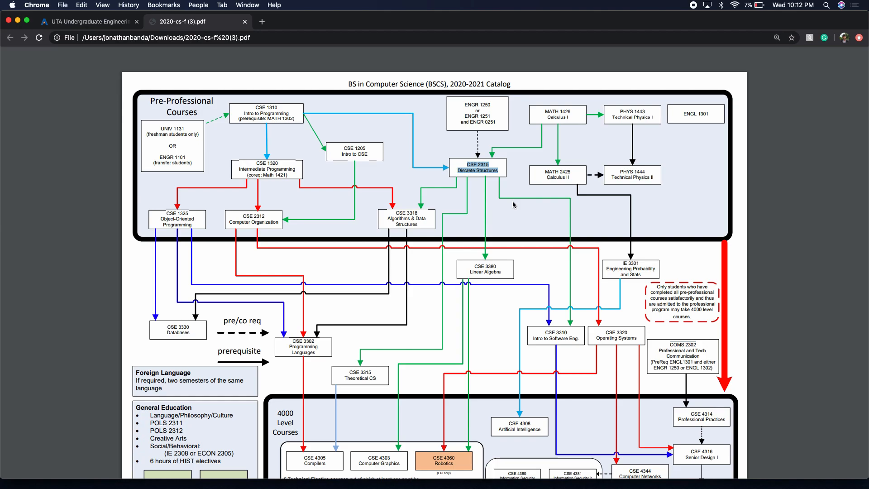
{"action": "mouse_move", "coordinate": [496, 254]}
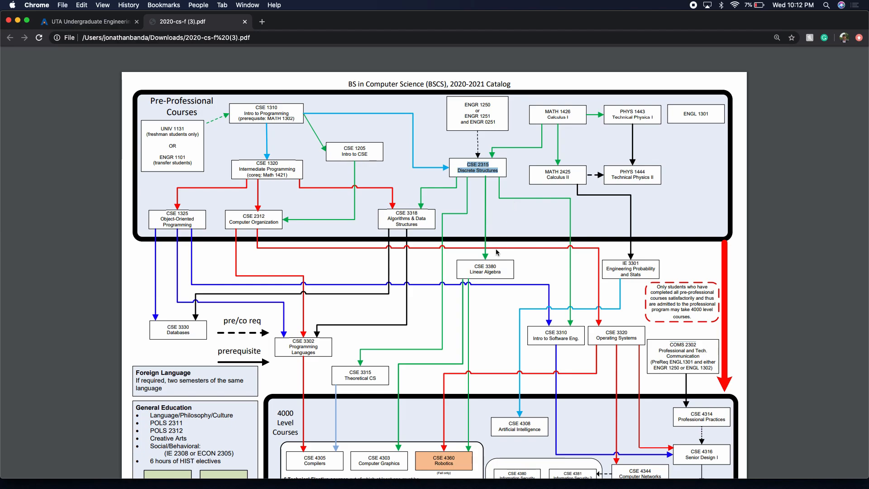
{"action": "scroll", "scroll_direction": "up", "scroll_amount": 3}
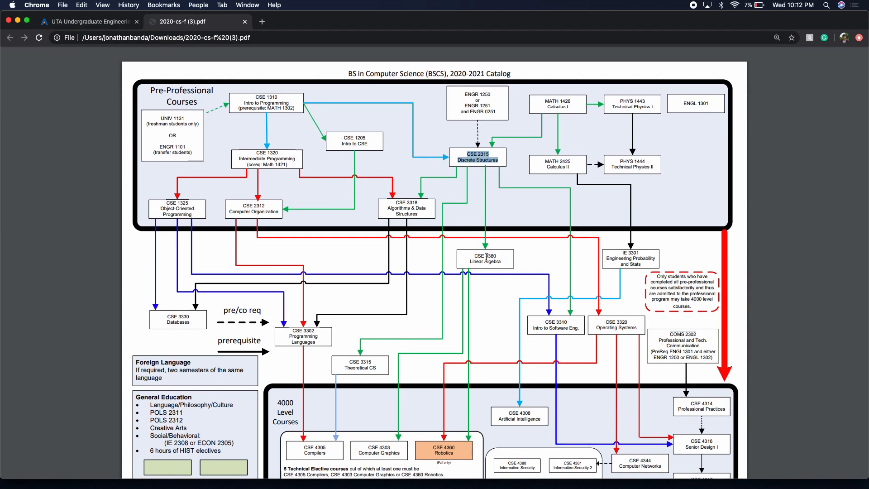
- Scroll down to review the CS 2020-2021 Classes electives page and return to the flowchart
{"action": "scroll", "scroll_direction": "down", "scroll_amount": 3}
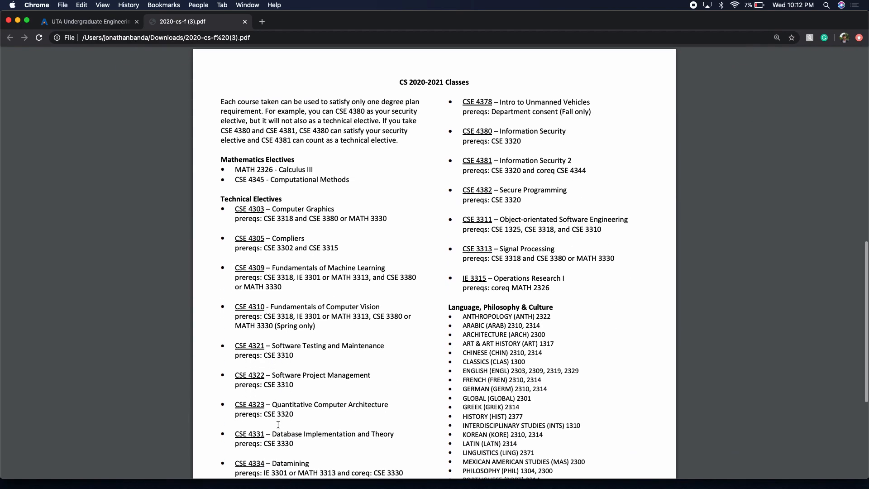
{"action": "scroll", "scroll_direction": "down", "scroll_amount": 3}
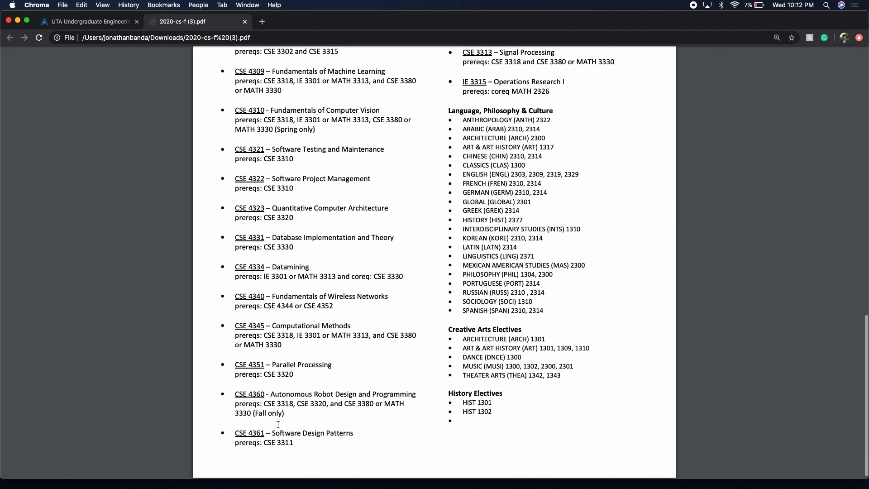
{"action": "scroll", "scroll_direction": "up", "scroll_amount": 3}
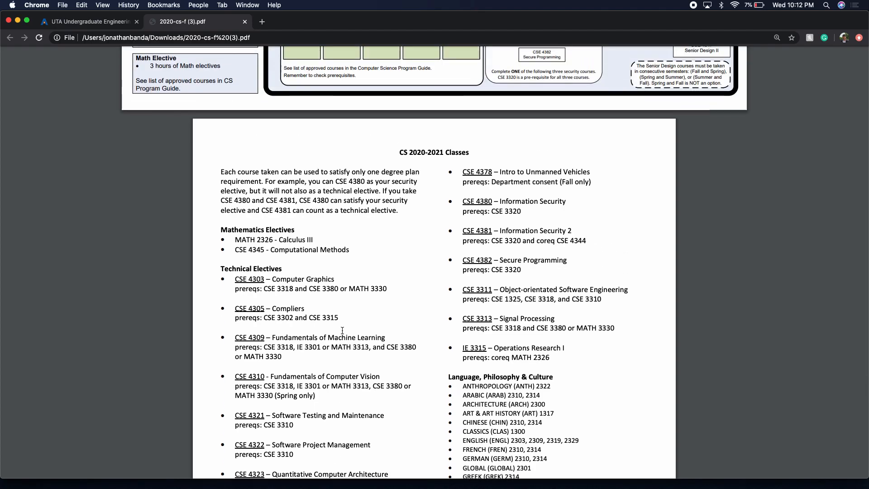
{"action": "scroll", "scroll_direction": "down", "scroll_amount": 3}
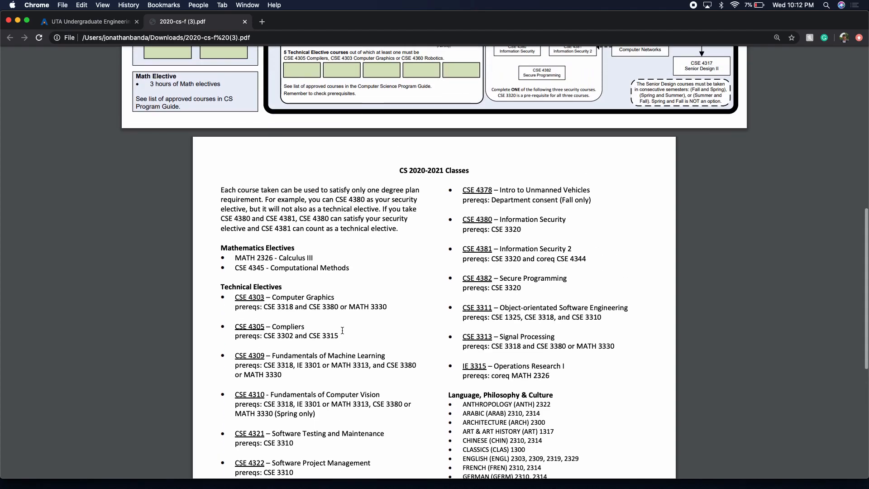
{"action": "scroll", "scroll_direction": "up", "scroll_amount": 3}
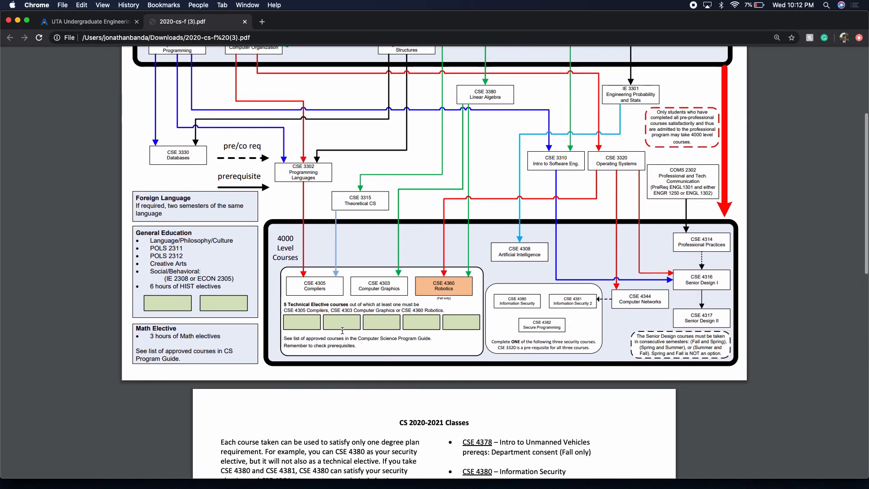
{"action": "scroll", "scroll_direction": "up", "scroll_amount": 3}
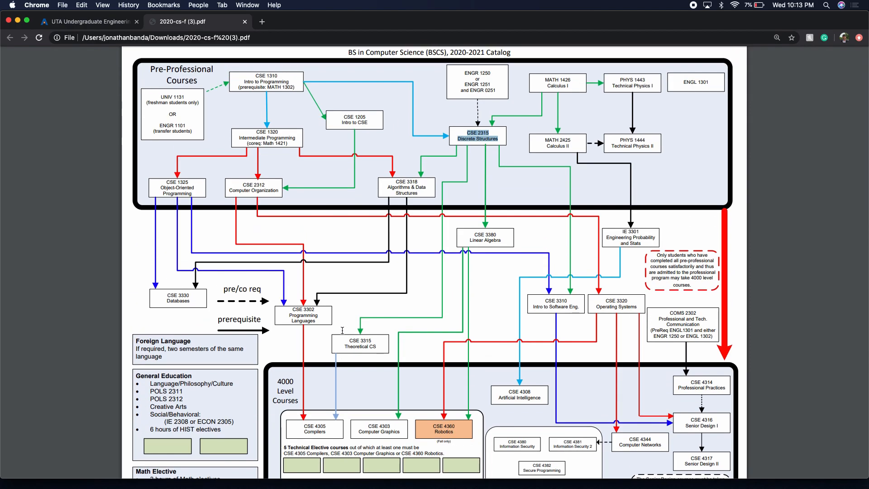
- Scroll down to the 4000 Level Courses box and back up toward CSE 3380 Linear Algebra
{"action": "scroll", "scroll_direction": "down", "scroll_amount": 3}
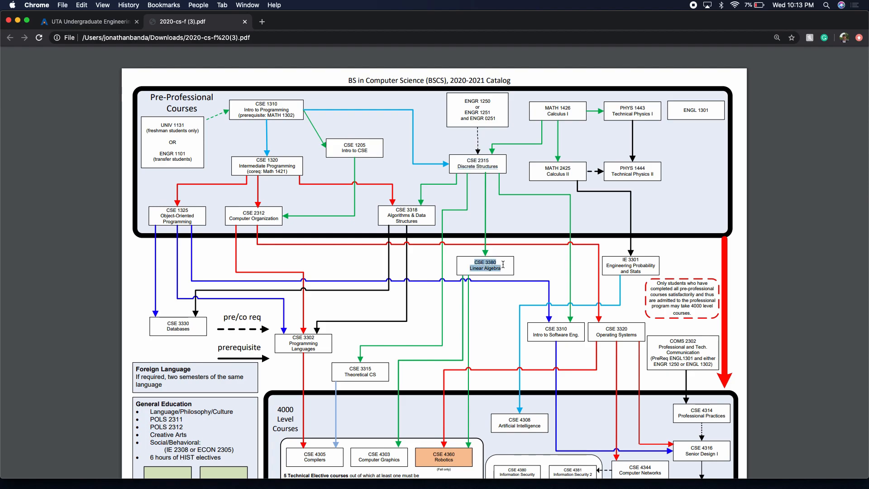
{"action": "mouse_move", "coordinate": [498, 272]}
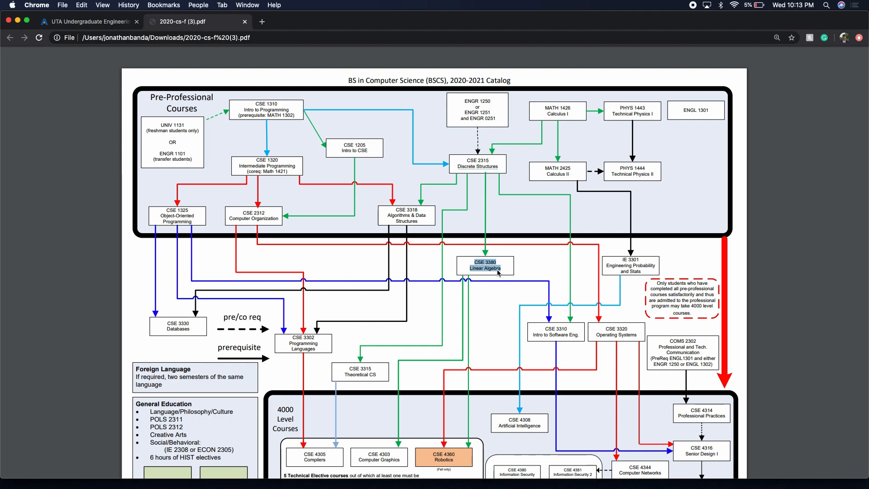
{"action": "scroll", "scroll_direction": "down", "scroll_amount": 3}
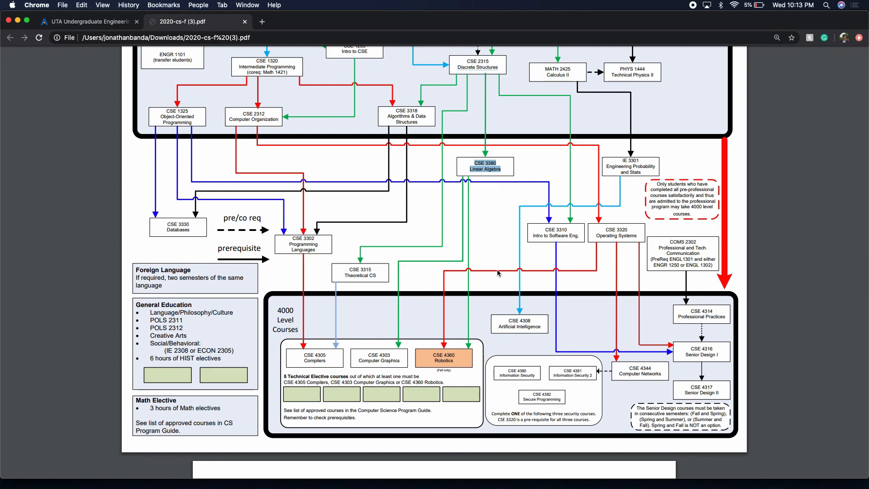
{"action": "mouse_move", "coordinate": [512, 344]}
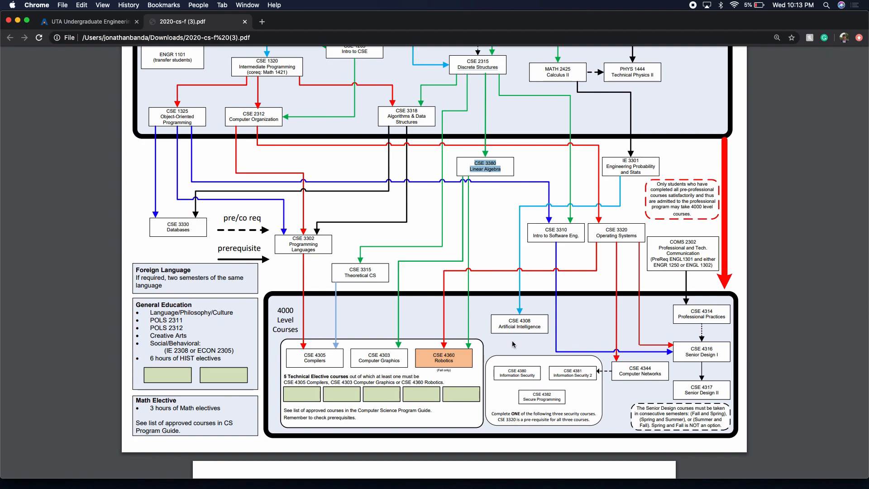
{"action": "mouse_move", "coordinate": [506, 354]}
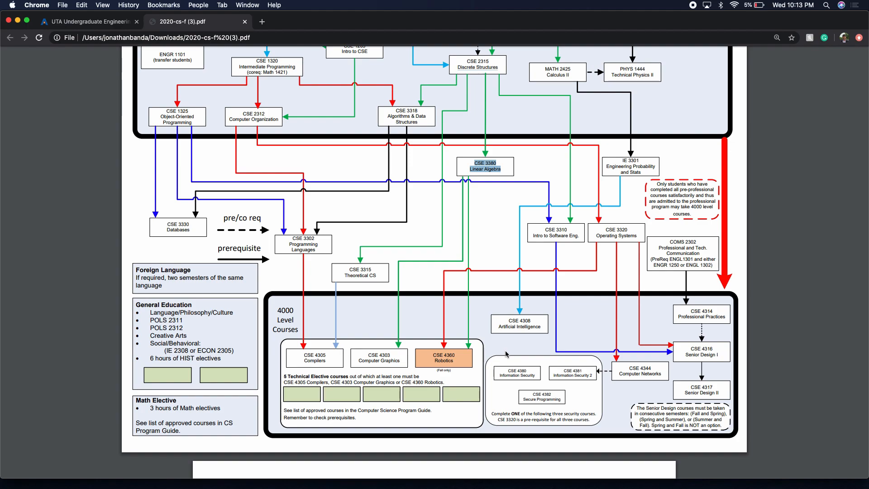
{"action": "scroll", "scroll_direction": "down", "scroll_amount": 3}
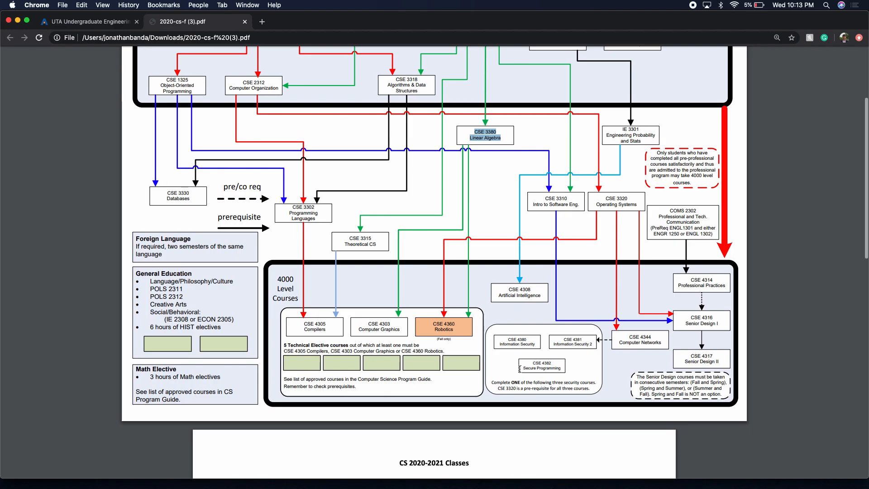
{"action": "scroll", "scroll_direction": "up", "scroll_amount": 3}
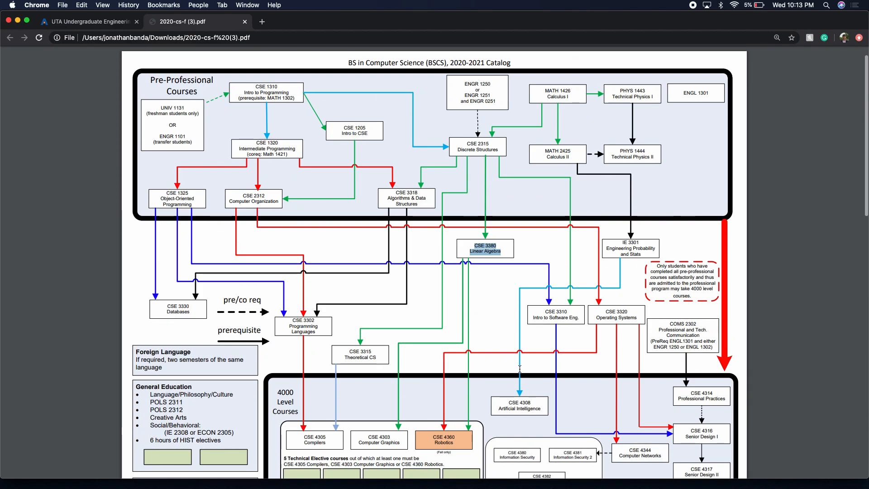
{"action": "mouse_move", "coordinate": [417, 351]}
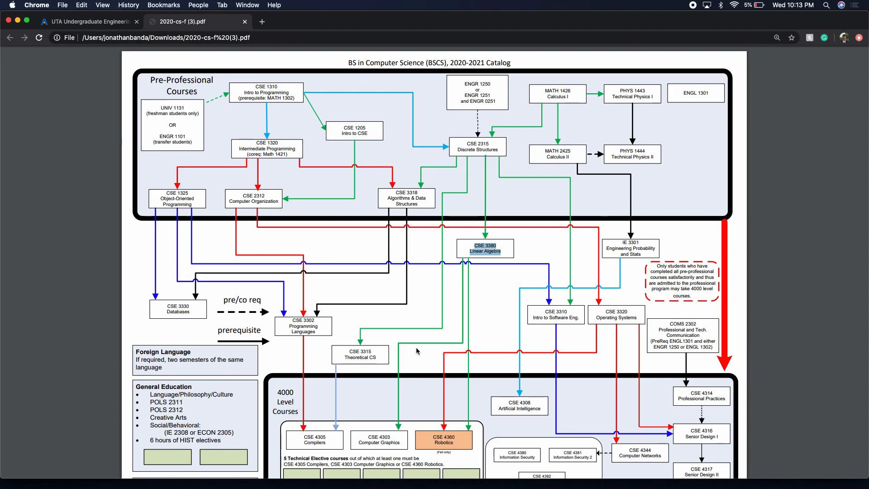
{"action": "mouse_move", "coordinate": [400, 396]}
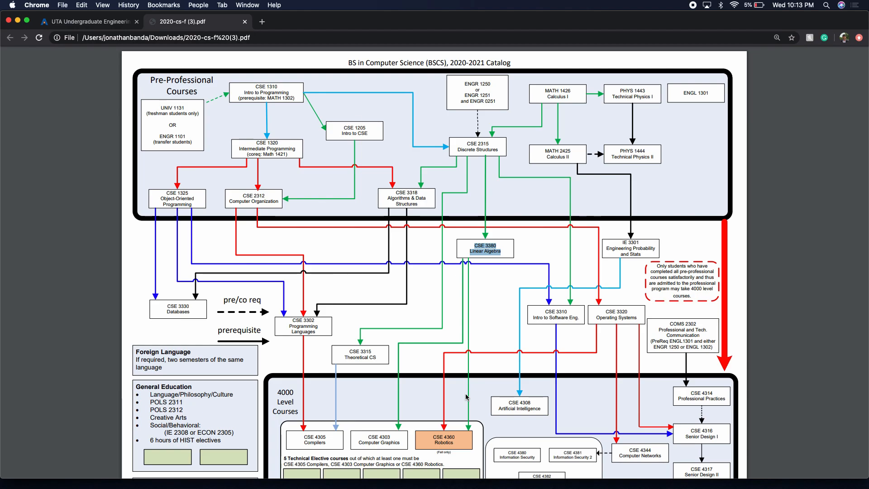
{"action": "mouse_move", "coordinate": [485, 431]}
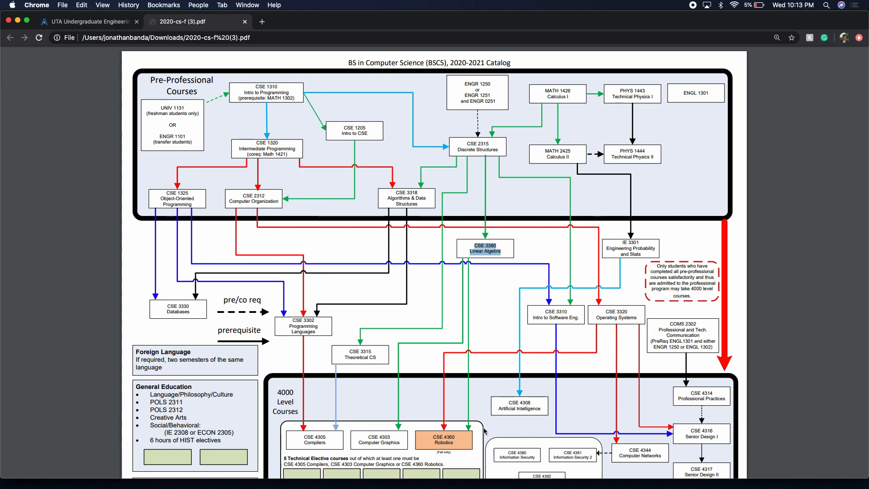
- Scroll down through the security courses and back up the flowchart
{"action": "scroll", "scroll_direction": "down", "scroll_amount": 3}
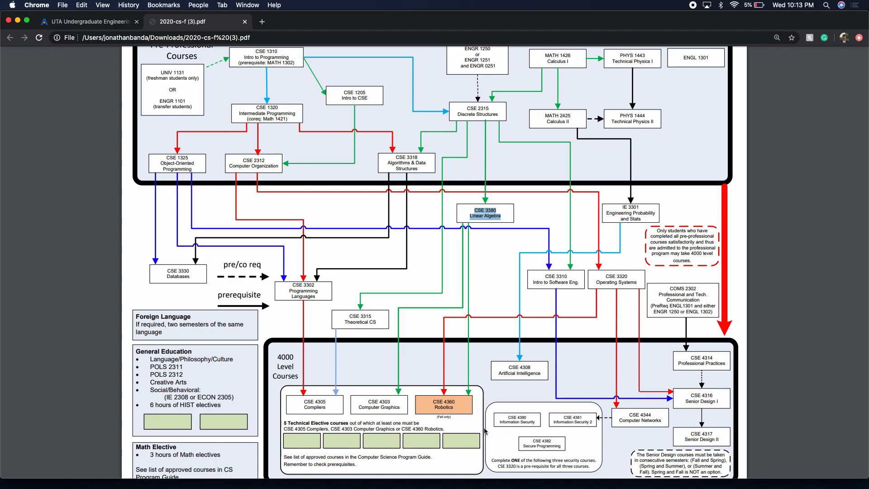
{"action": "scroll", "scroll_direction": "down", "scroll_amount": 3}
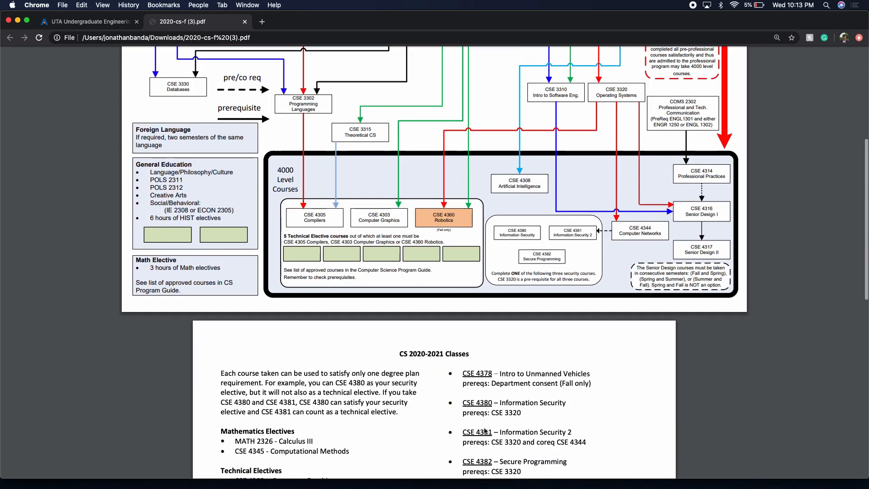
{"action": "scroll", "scroll_direction": "up", "scroll_amount": 3}
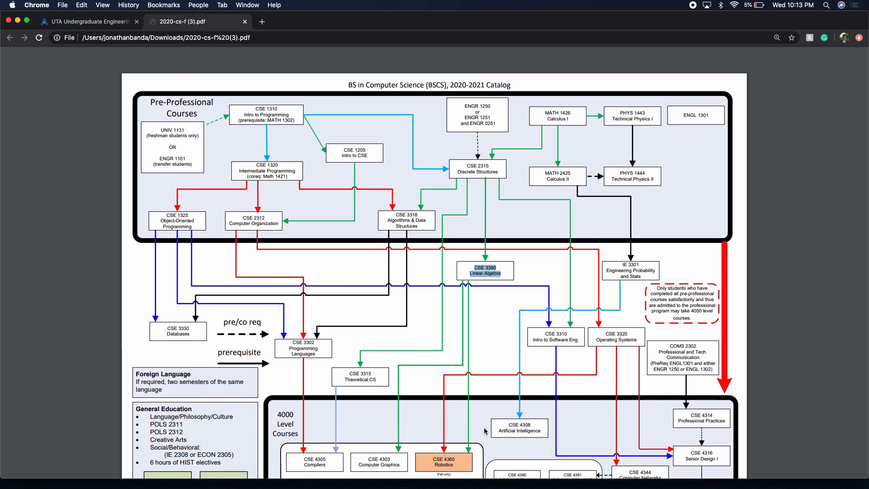
{"action": "mouse_move", "coordinate": [480, 408]}
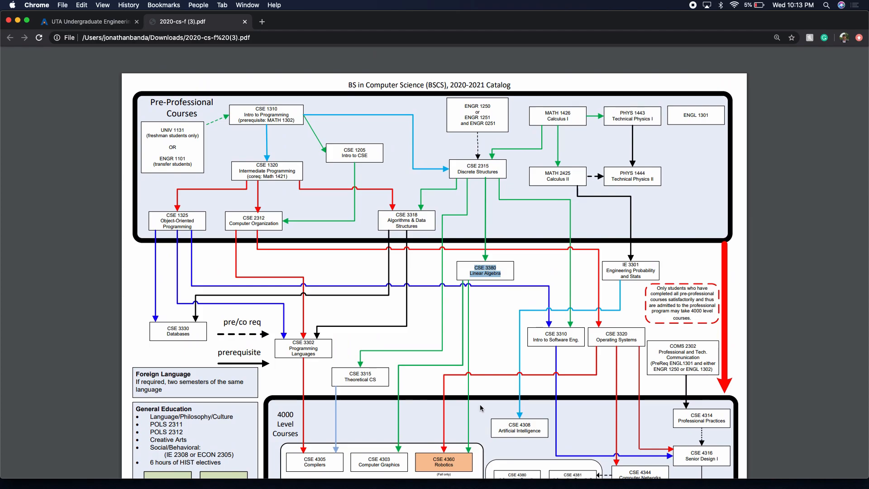
{"action": "mouse_move", "coordinate": [490, 386]}
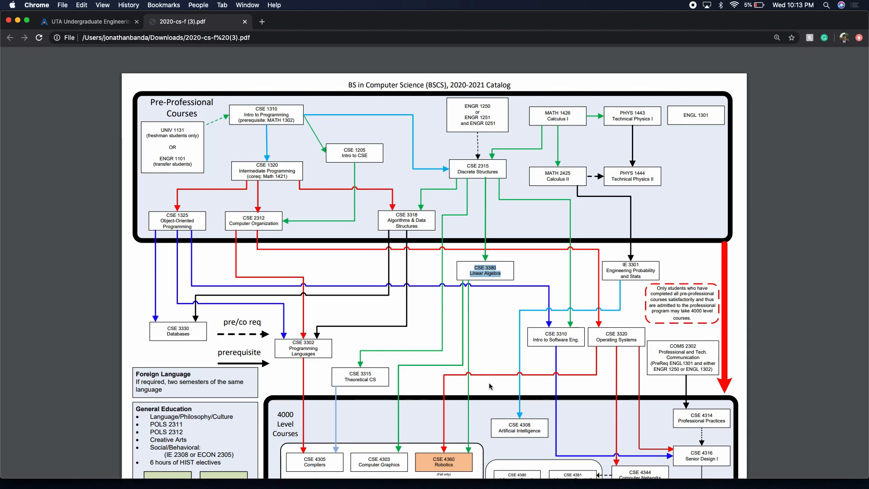
{"action": "mouse_move", "coordinate": [338, 193]}
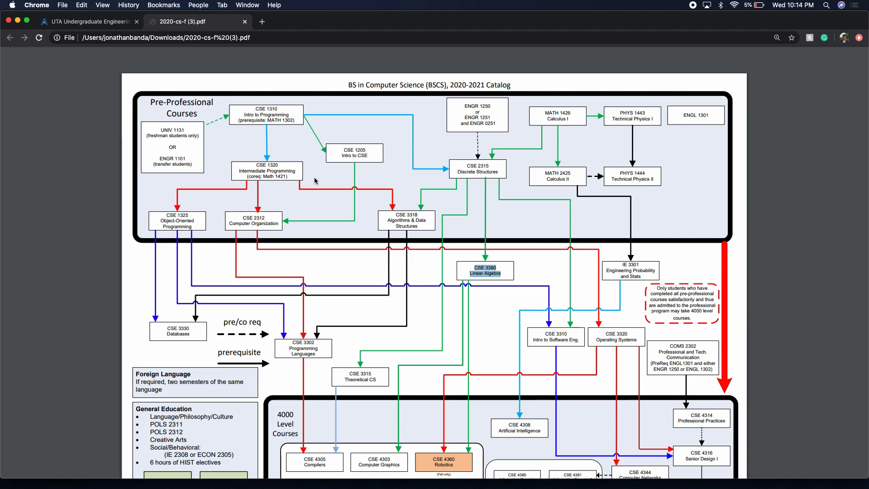
{"action": "mouse_move", "coordinate": [420, 212]}
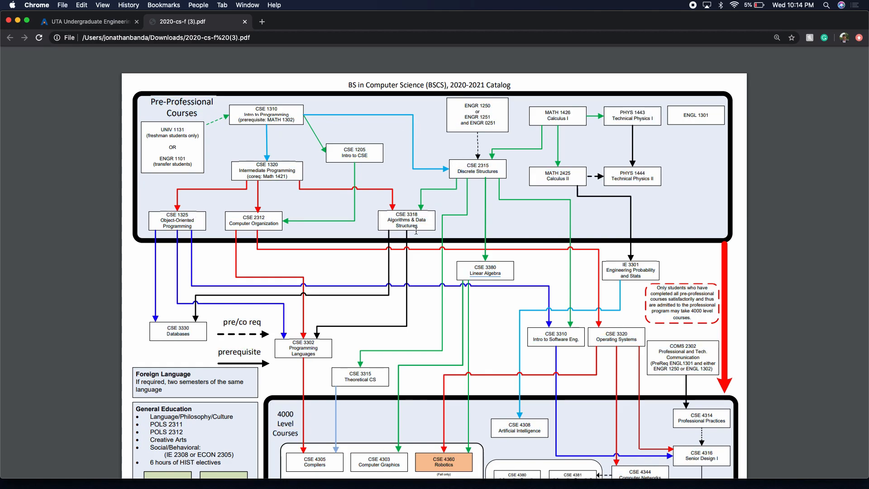
- Scroll down to the second page, CS 2020-2021 Classes, with its elective course lists
{"action": "scroll", "scroll_direction": "down", "scroll_amount": 3}
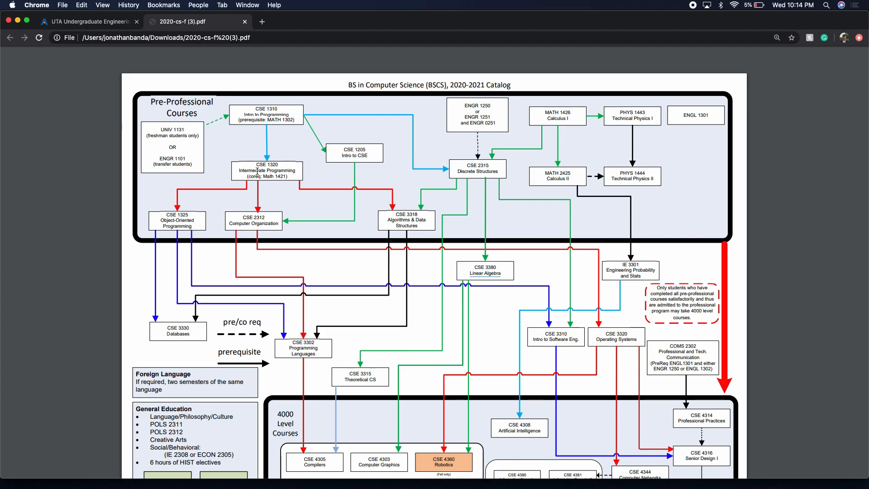
{"action": "mouse_move", "coordinate": [338, 250]}
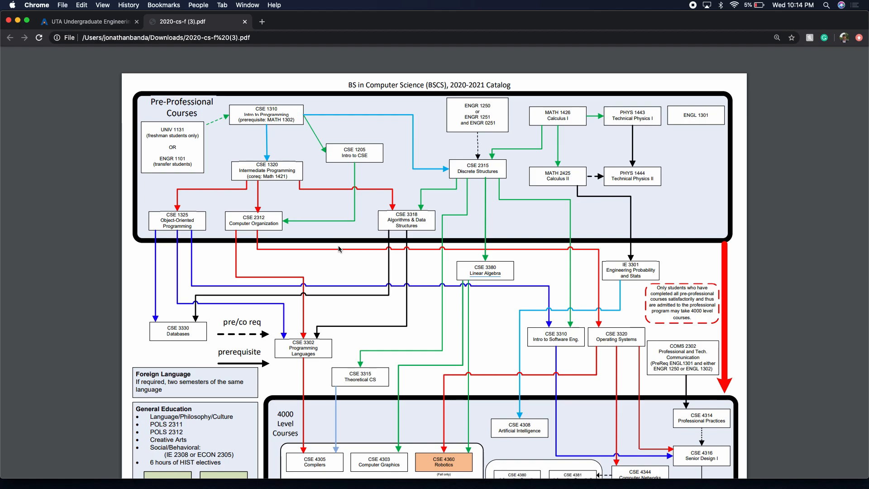
{"action": "mouse_move", "coordinate": [423, 257]}
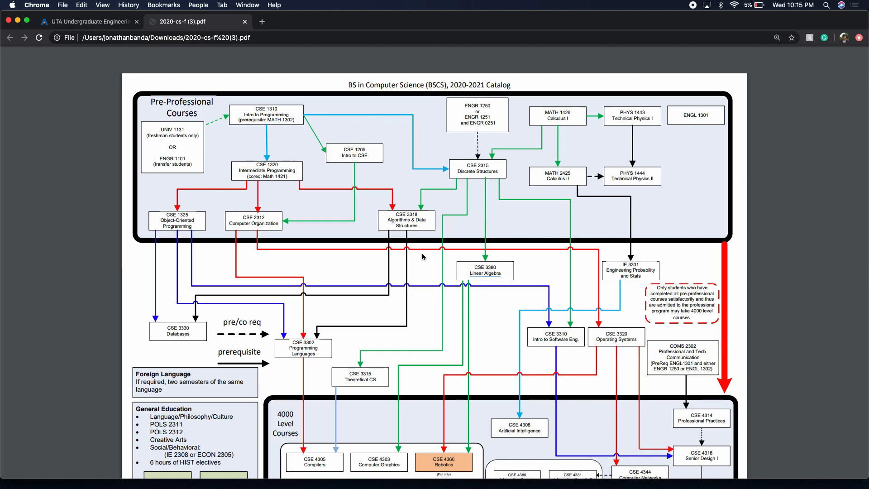
{"action": "mouse_move", "coordinate": [423, 261]}
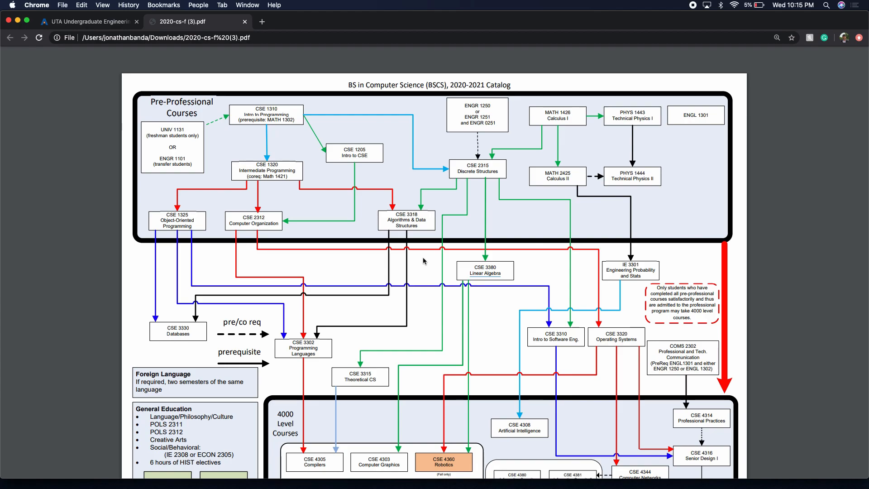
{"action": "mouse_move", "coordinate": [431, 263]}
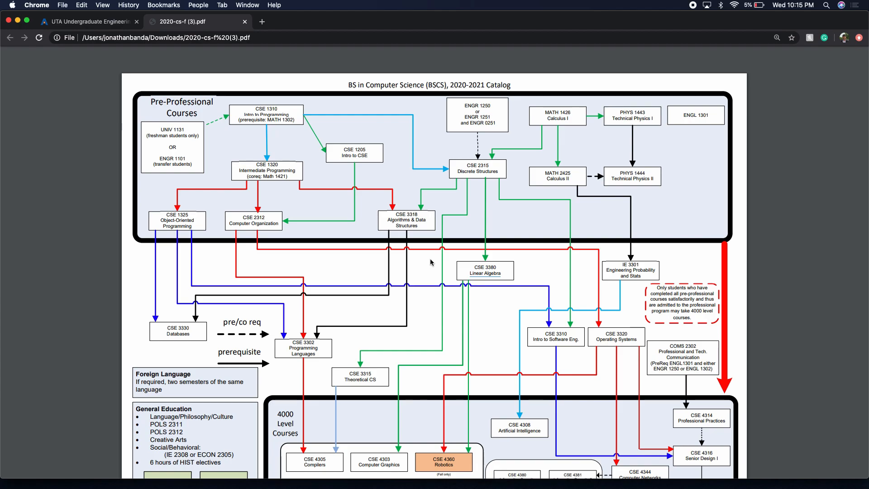
{"action": "scroll", "scroll_direction": "down", "scroll_amount": 3}
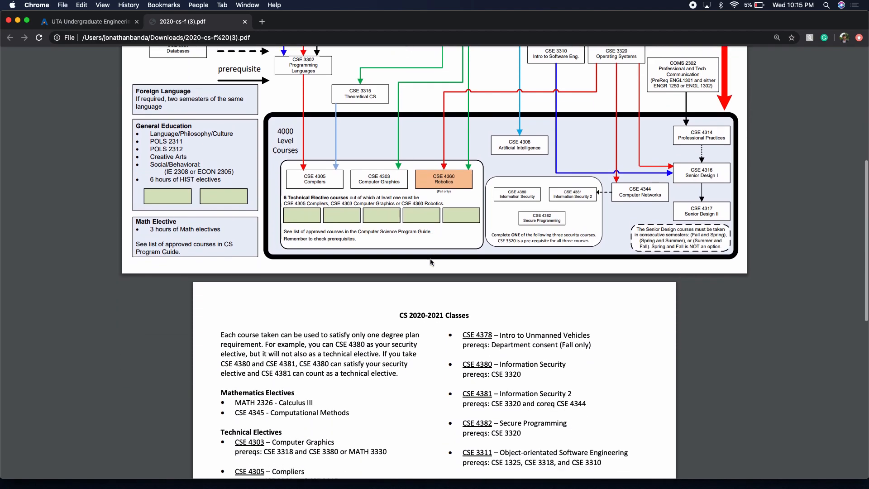